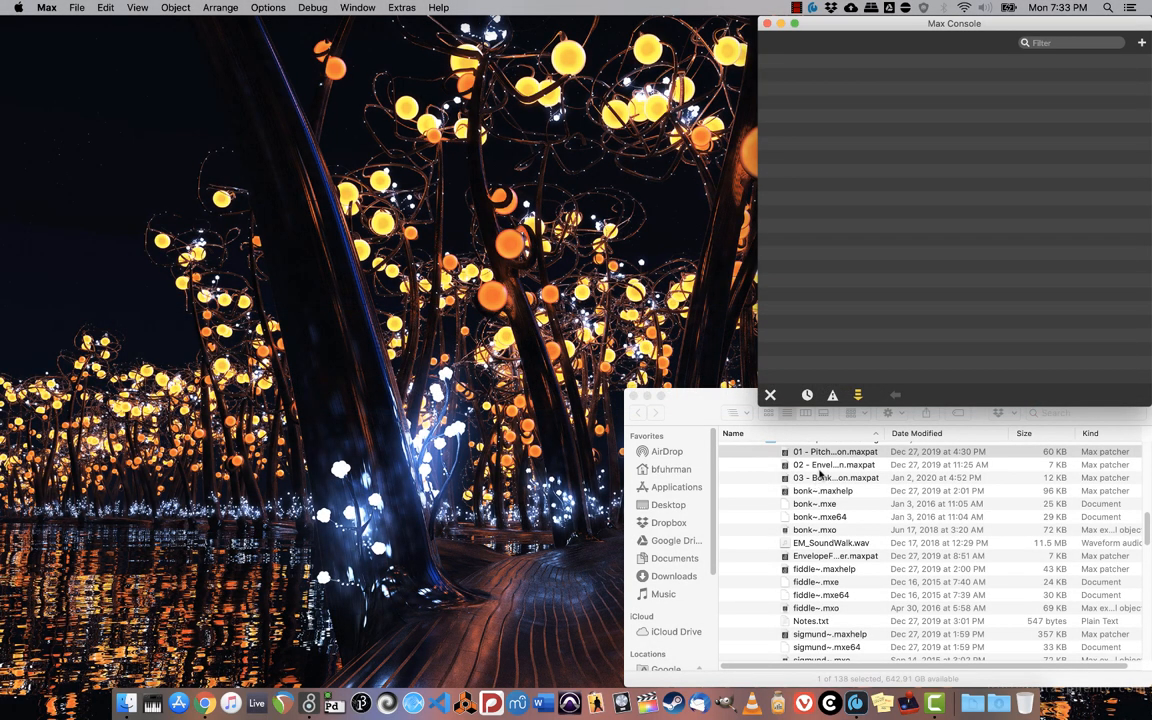
pyautogui.moveTo(835, 455)
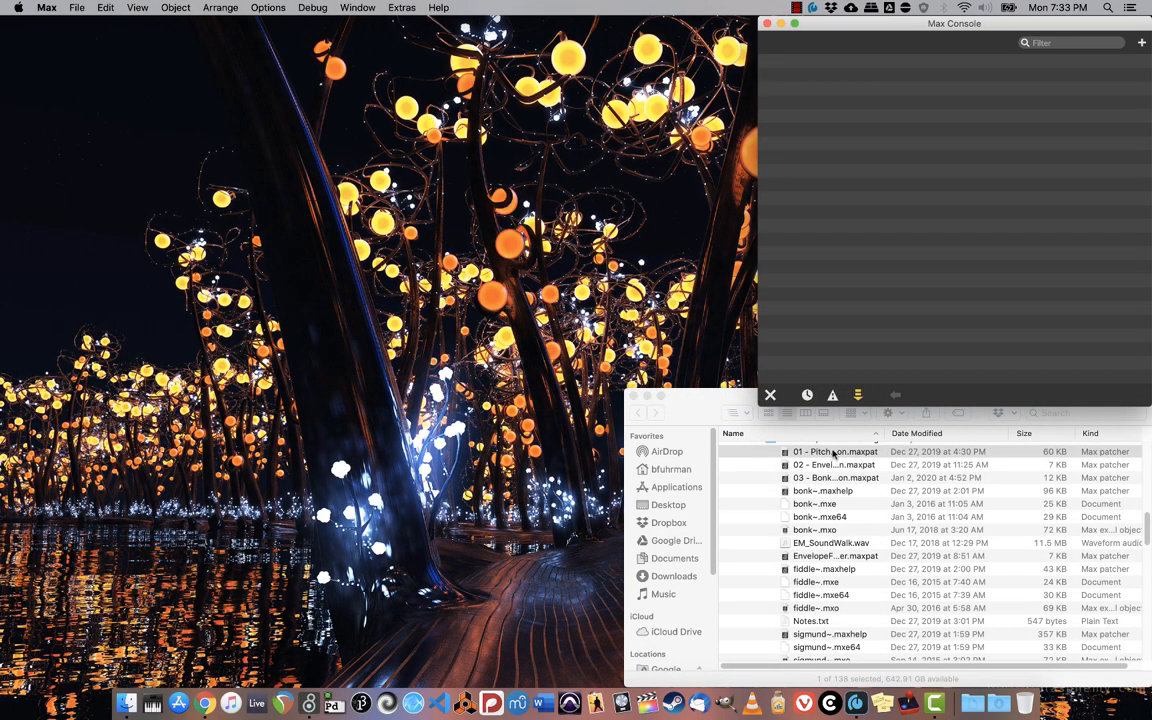
# Step: Open '01 - Pitch Tracking Explanation.maxpat' from Finder in Max
pyautogui.doubleClick(835, 451)
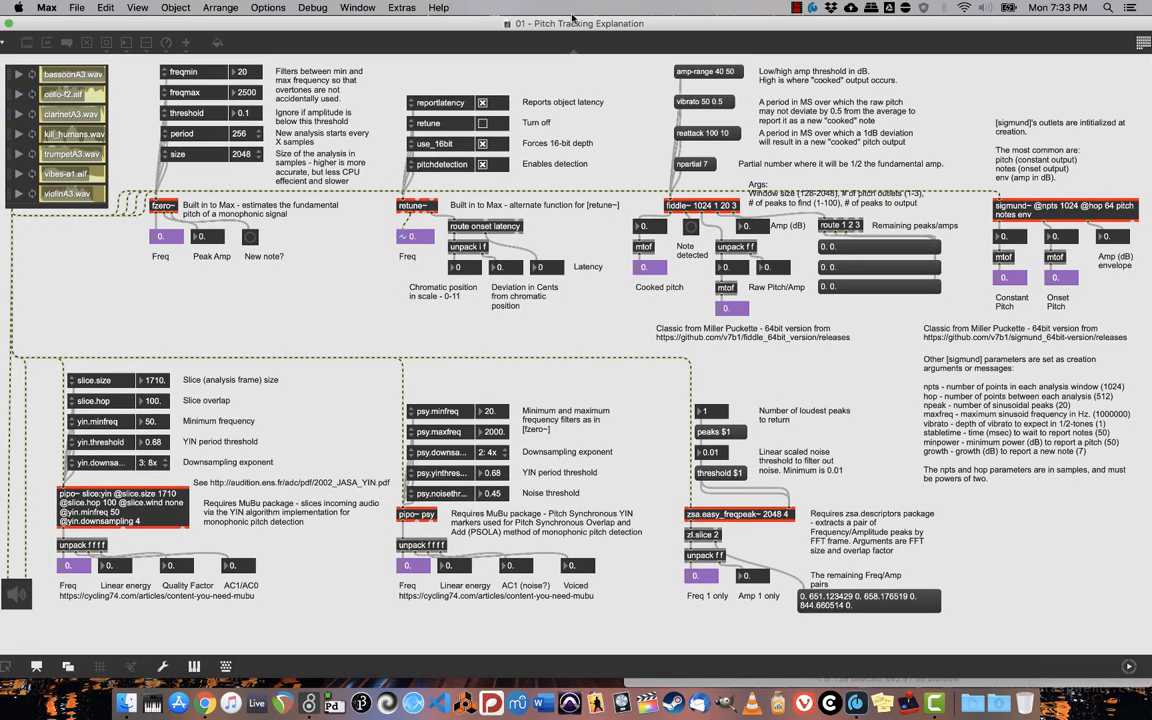
pyautogui.moveTo(324, 289)
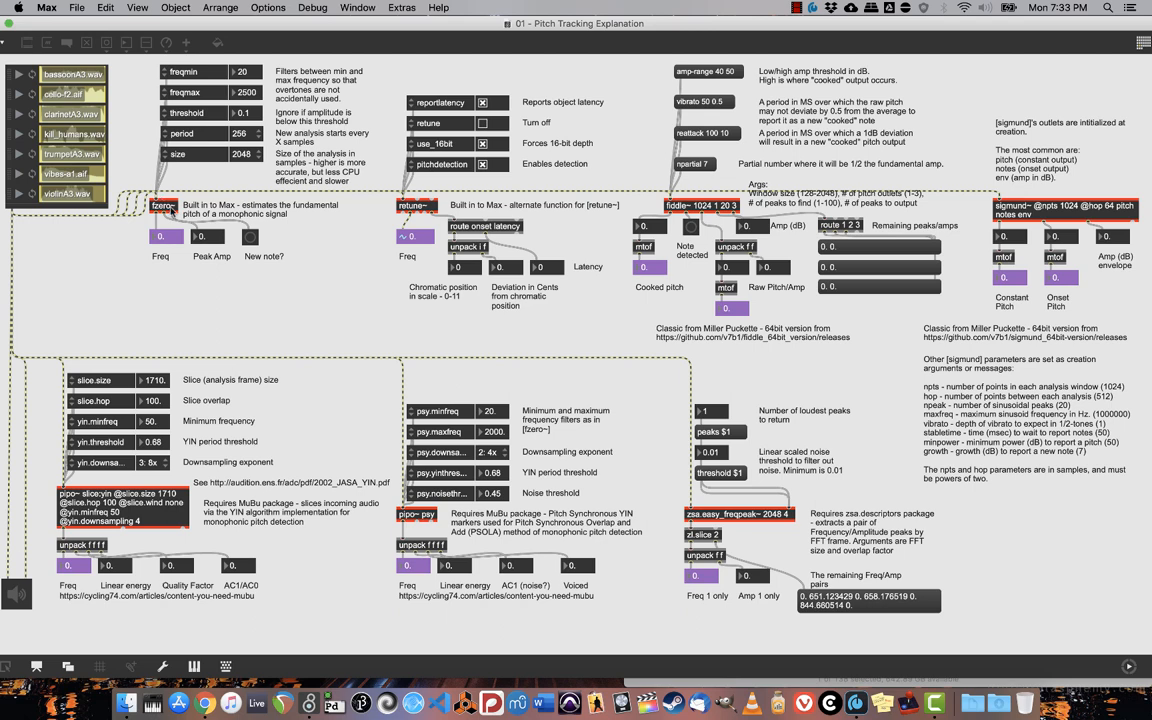
pyautogui.moveTo(405, 217)
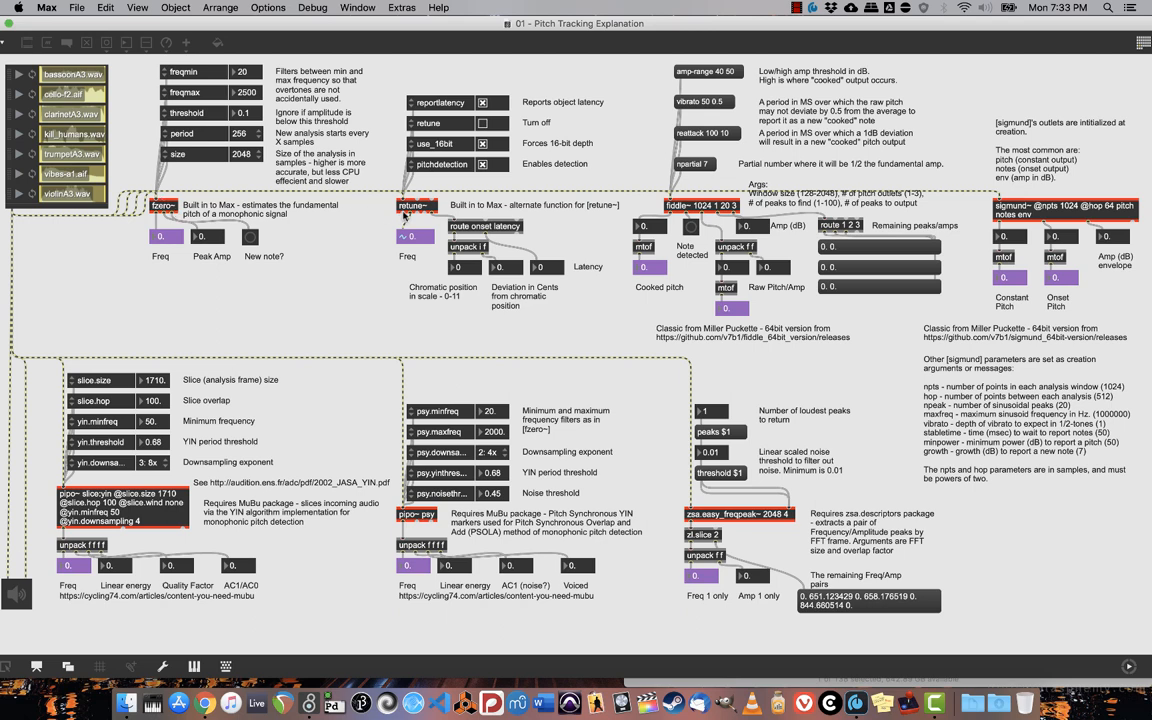
pyautogui.moveTo(668, 240)
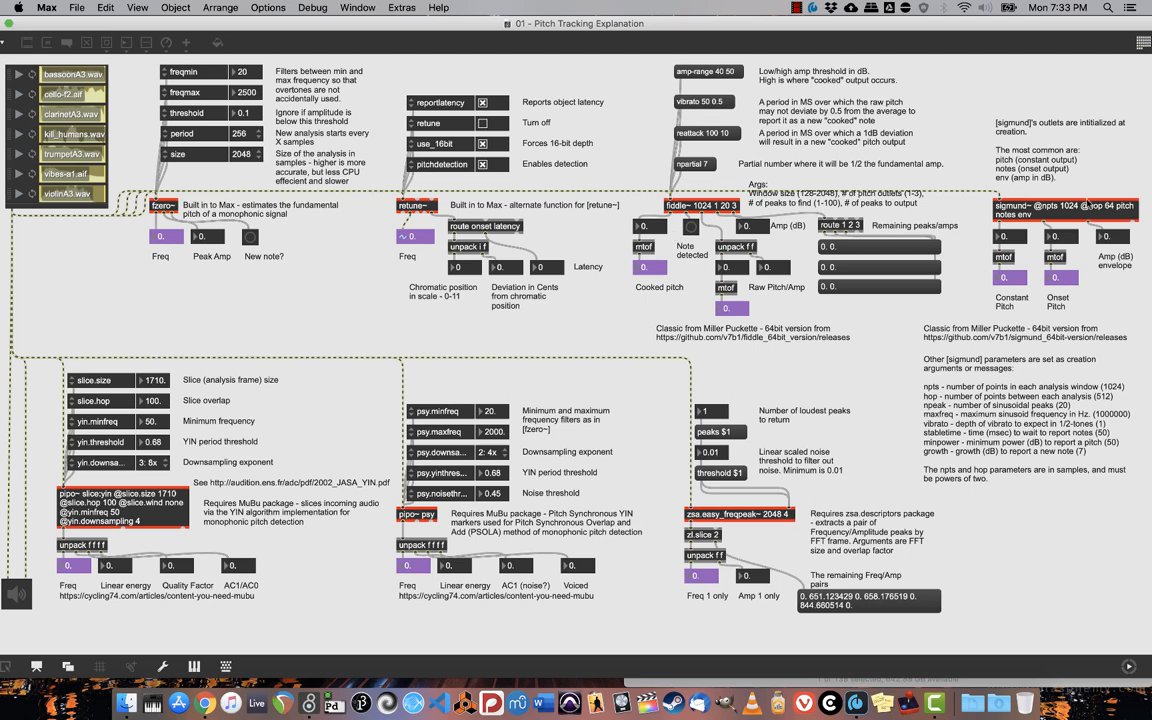
pyautogui.moveTo(850, 477)
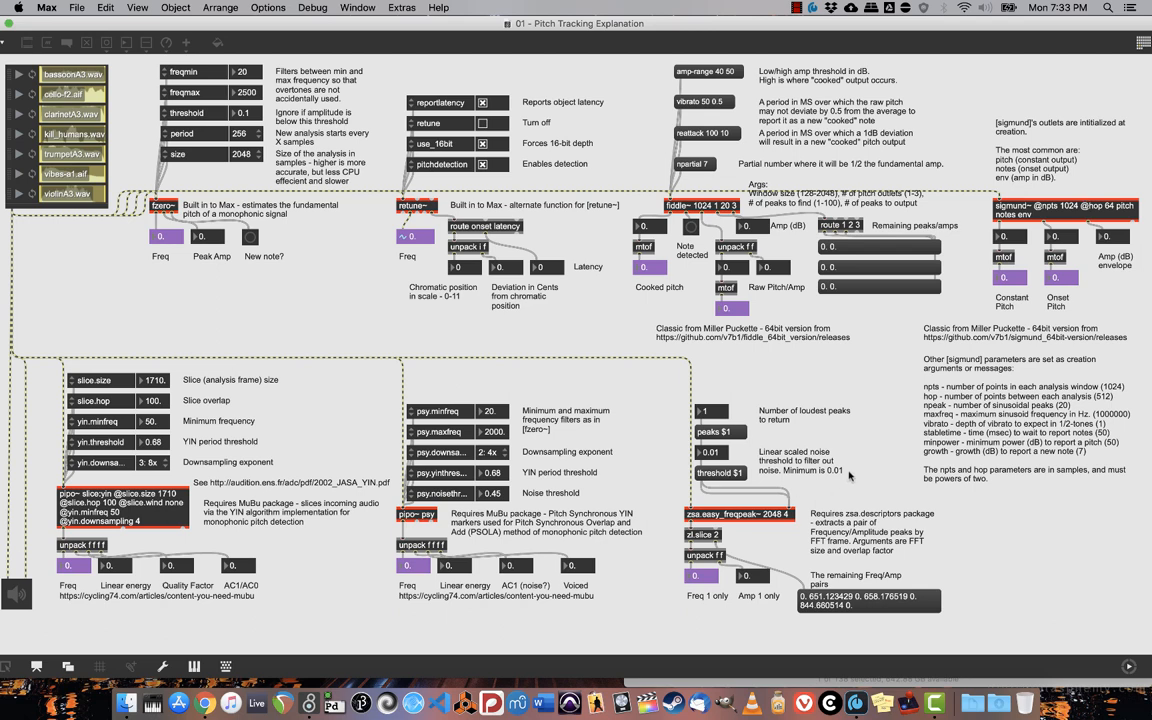
pyautogui.moveTo(846, 476)
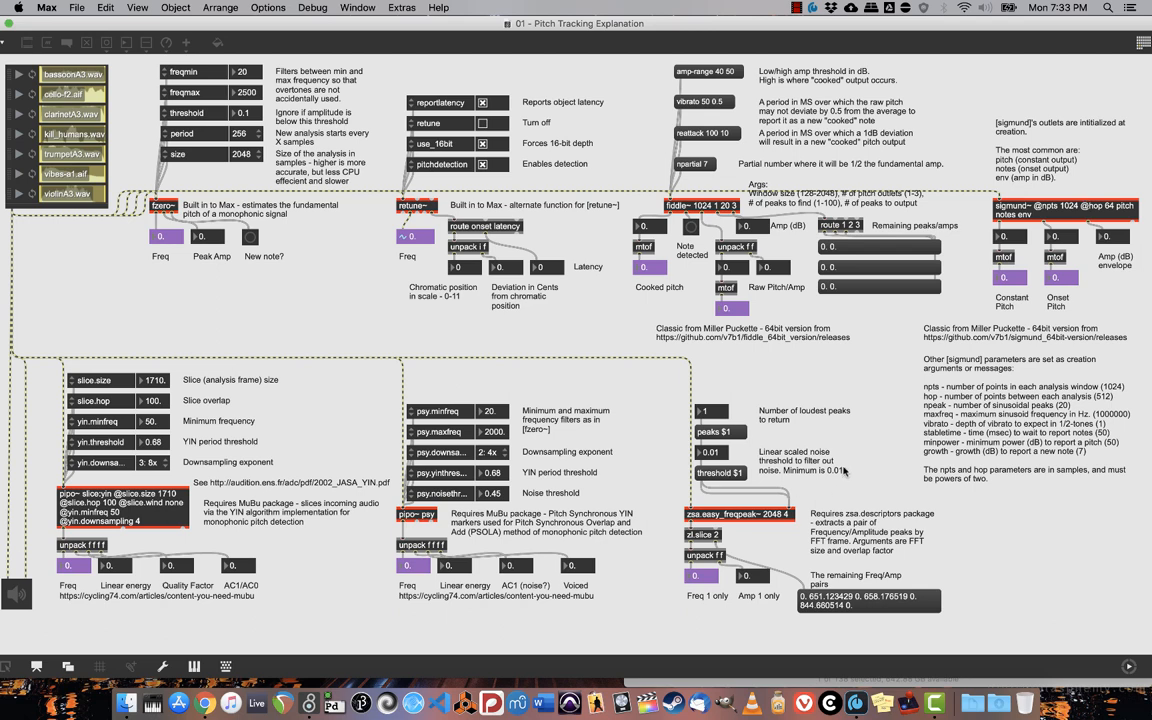
pyautogui.moveTo(332, 541)
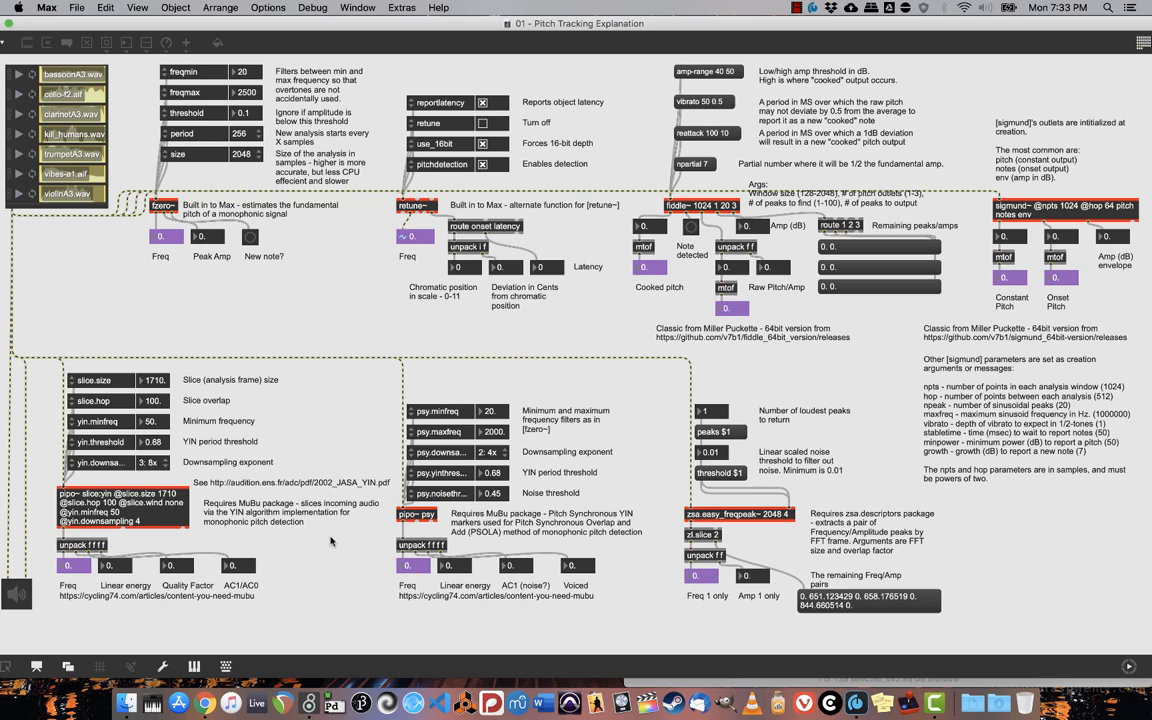
pyautogui.moveTo(333, 542)
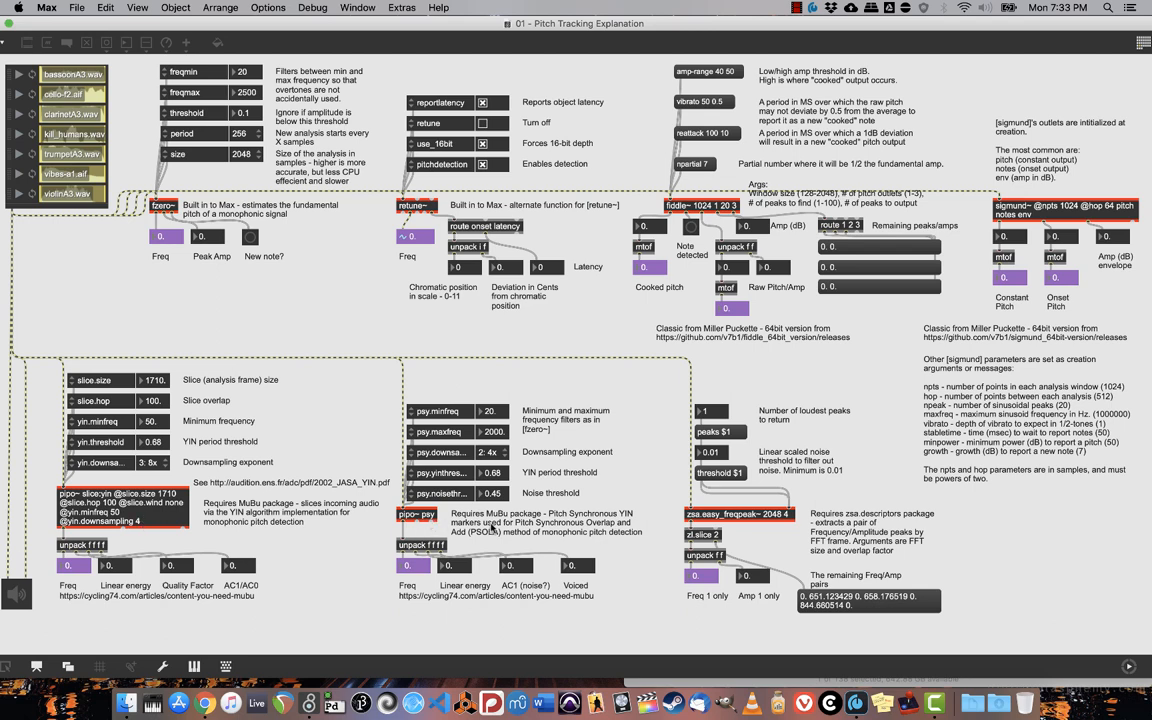
pyautogui.moveTo(526, 288)
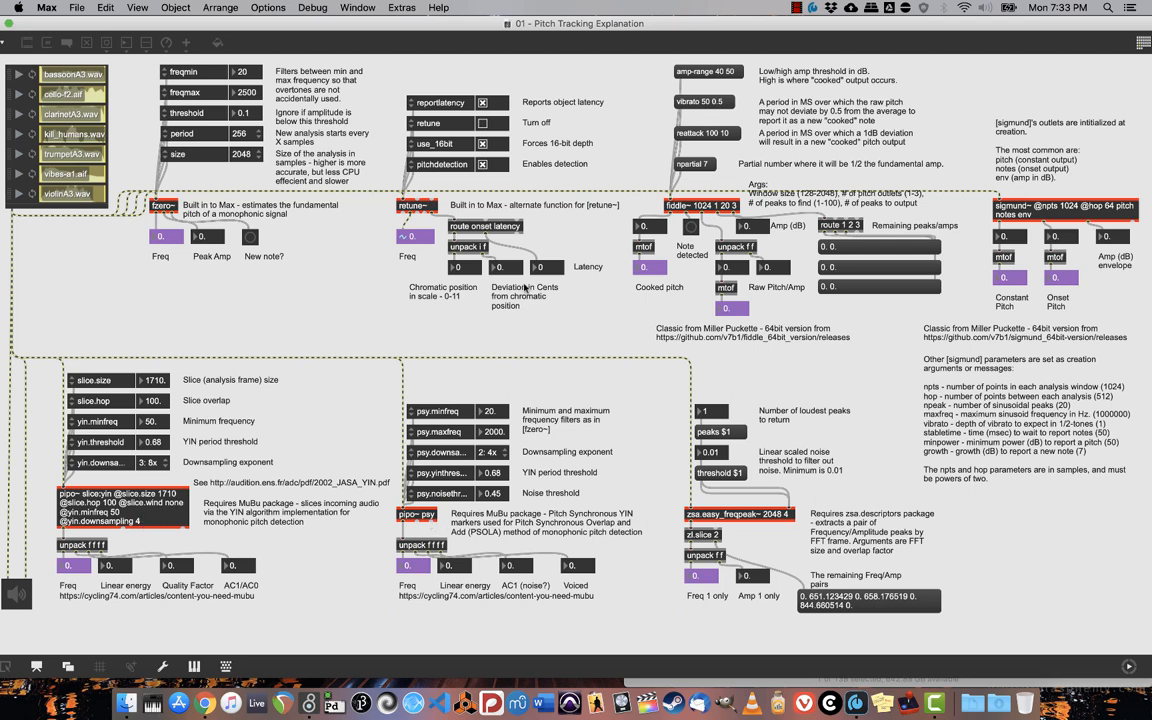
pyautogui.moveTo(460, 325)
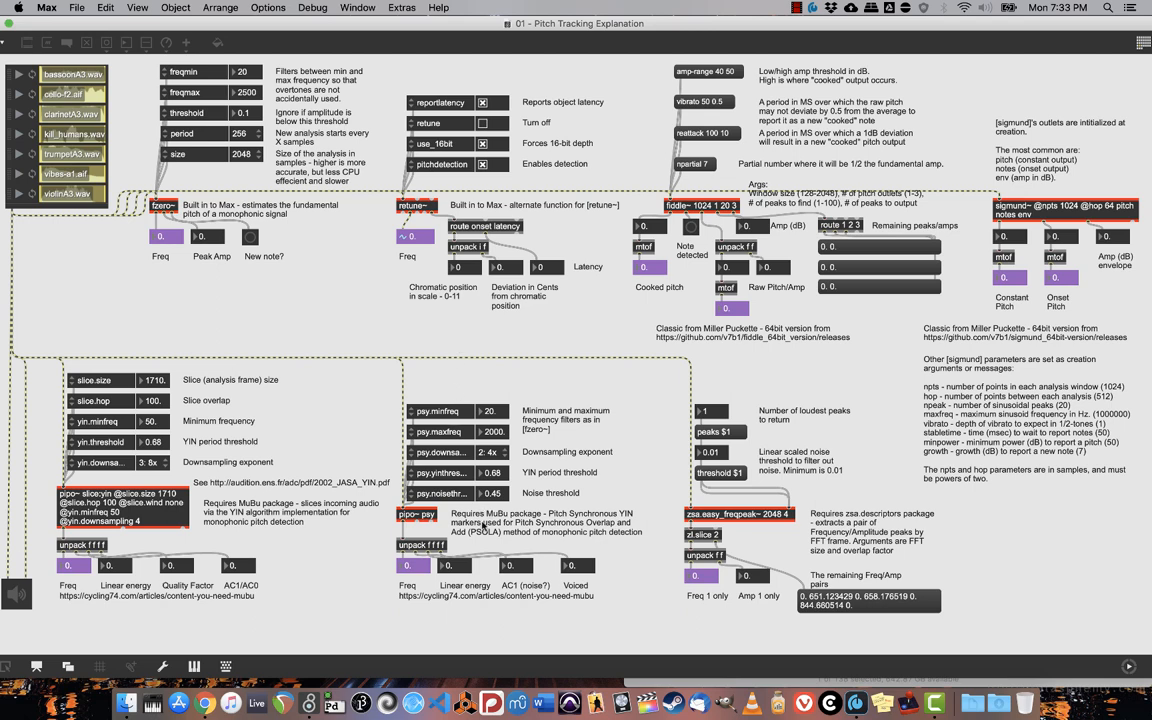
pyautogui.moveTo(588, 553)
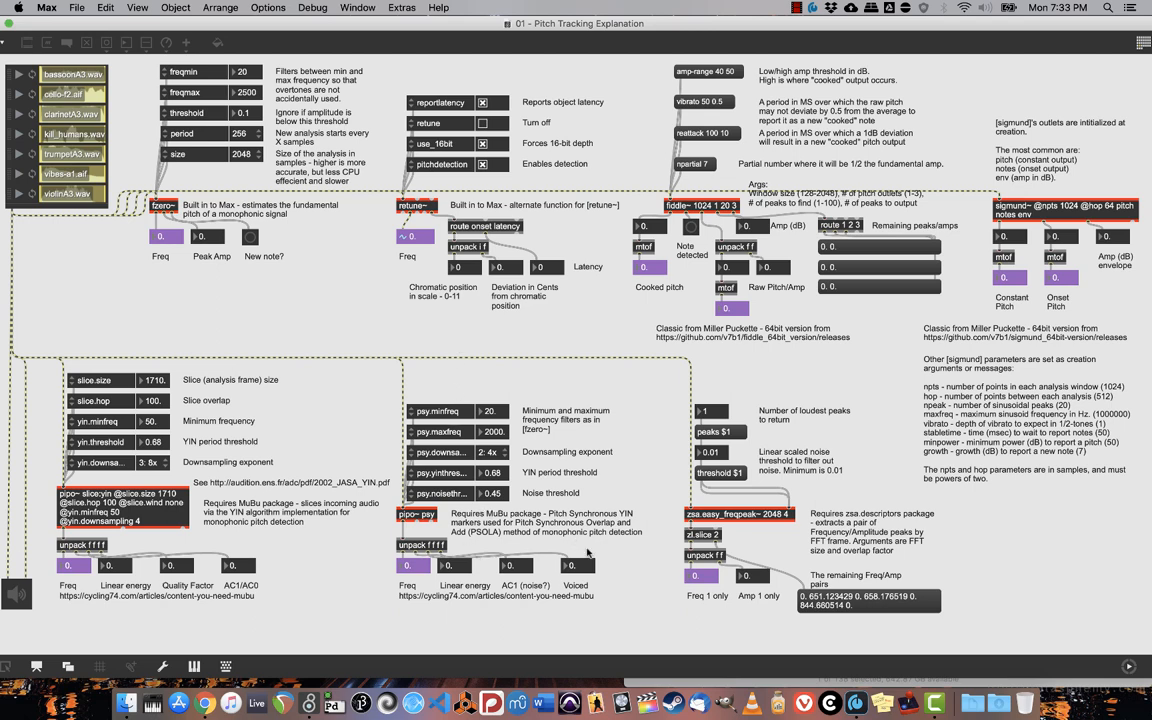
pyautogui.moveTo(620, 548)
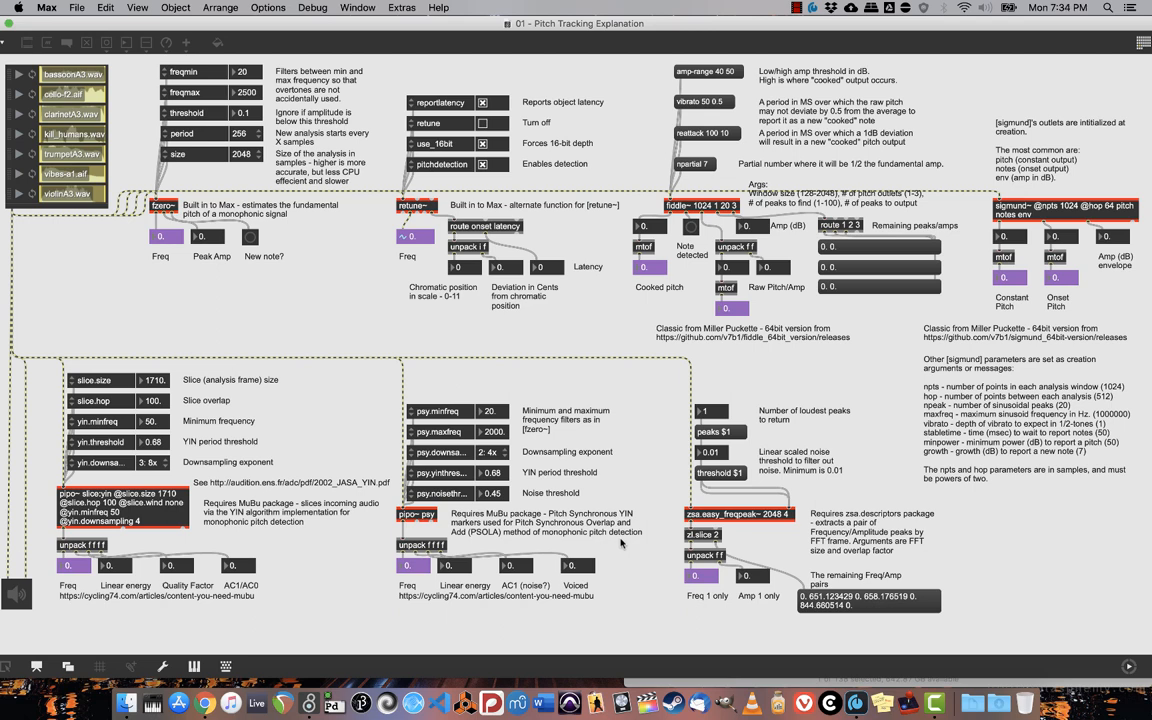
pyautogui.moveTo(628, 548)
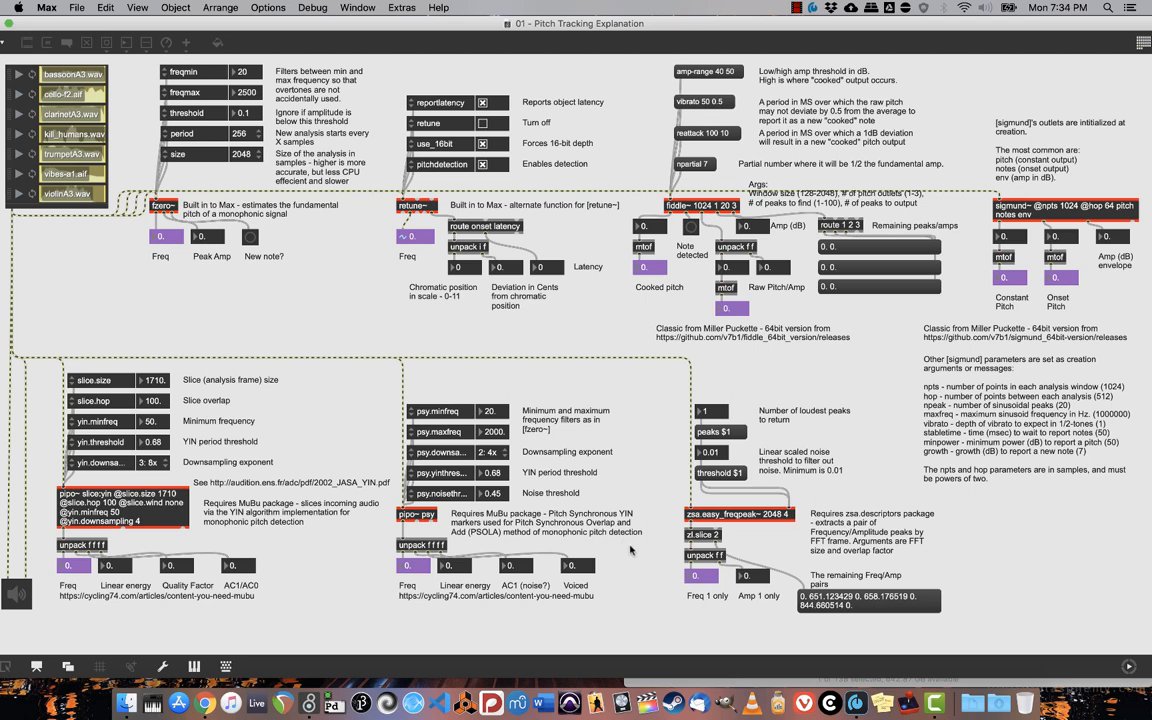
pyautogui.moveTo(929, 523)
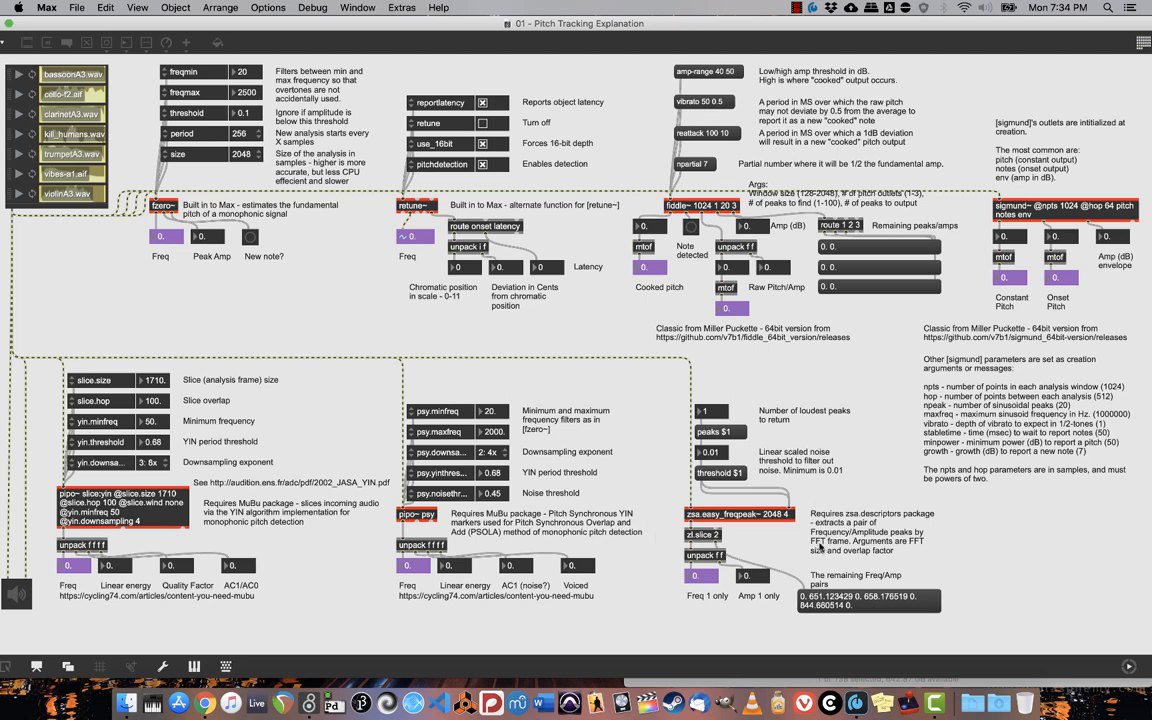
pyautogui.moveTo(820, 548)
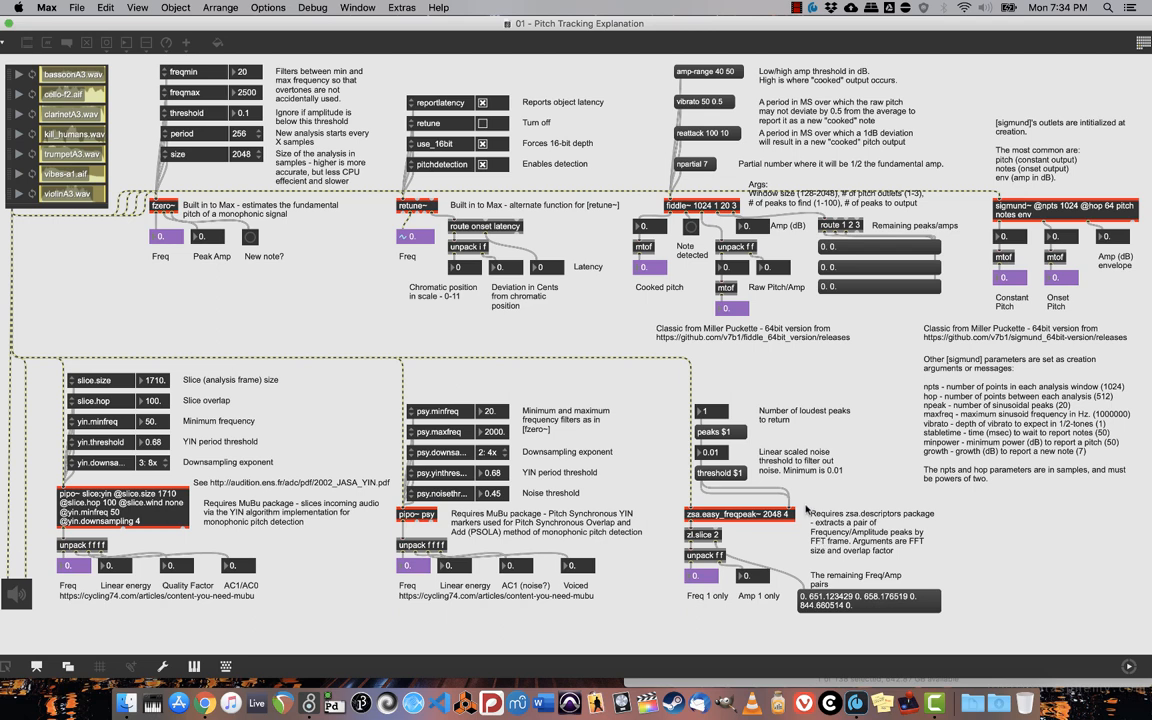
pyautogui.moveTo(848, 475)
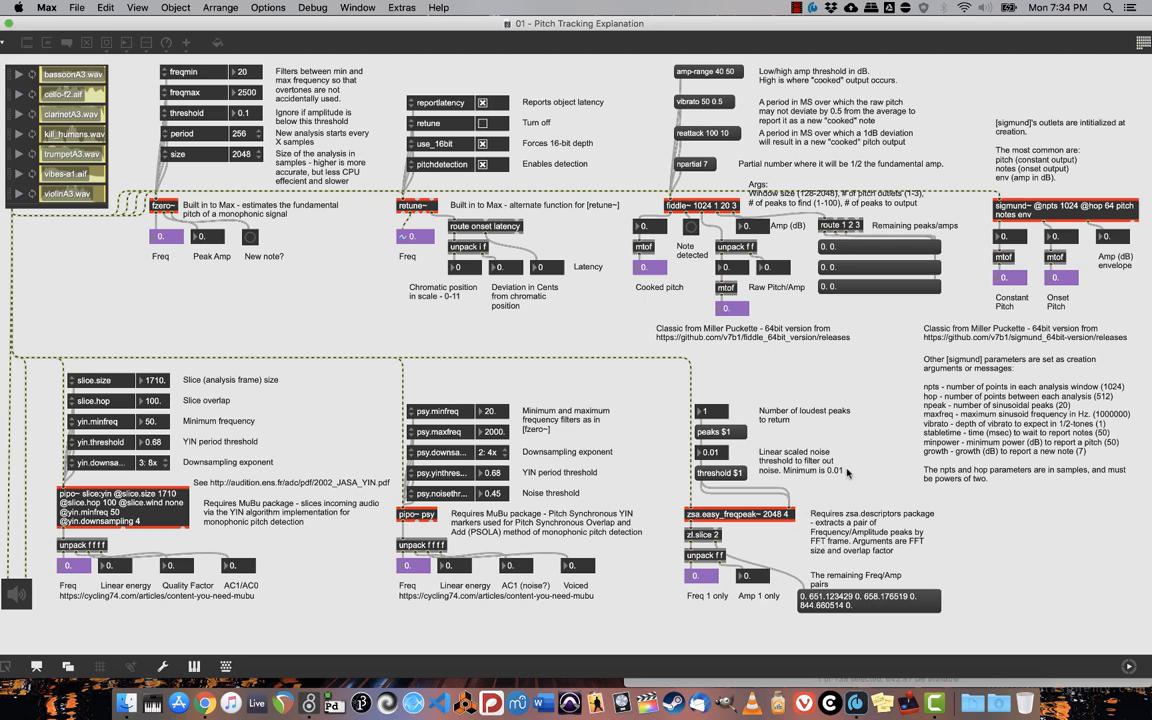
pyautogui.moveTo(868, 540)
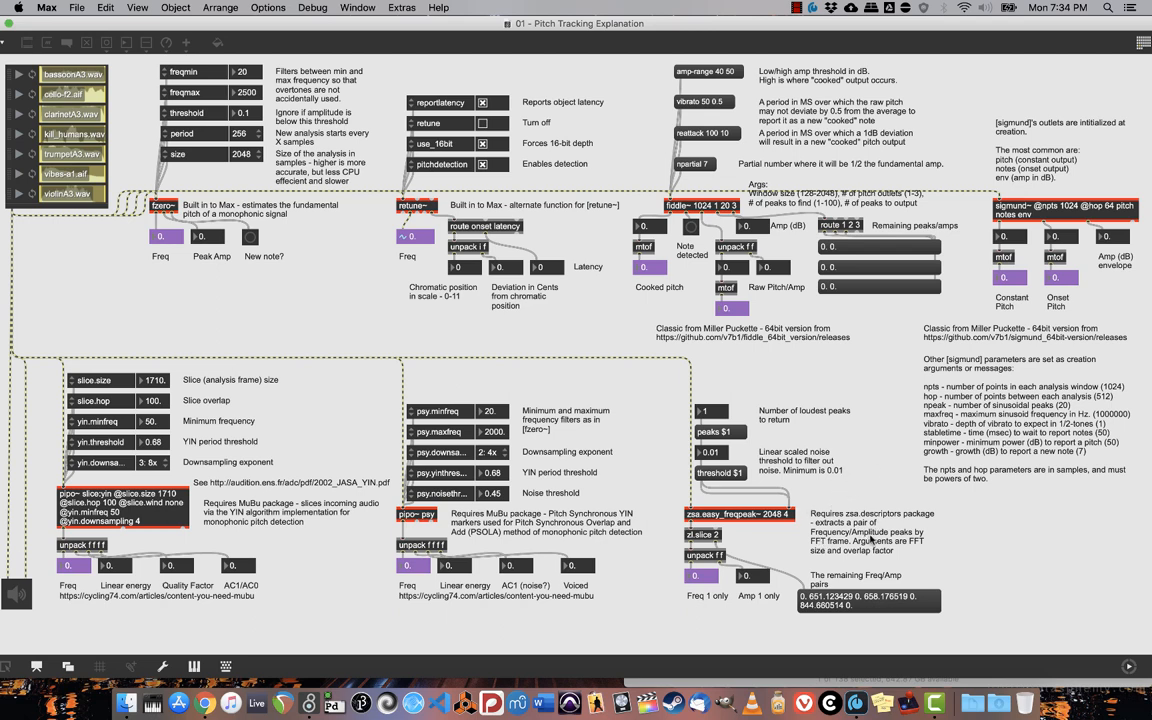
pyautogui.moveTo(880, 440)
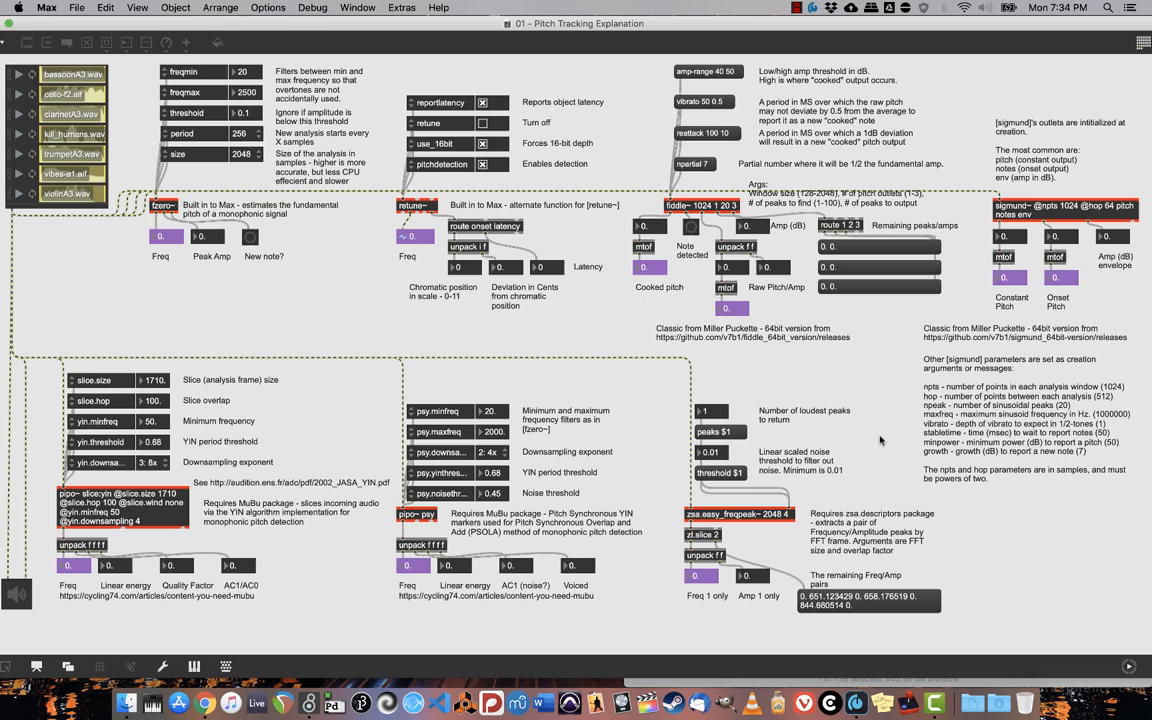
pyautogui.moveTo(115, 227)
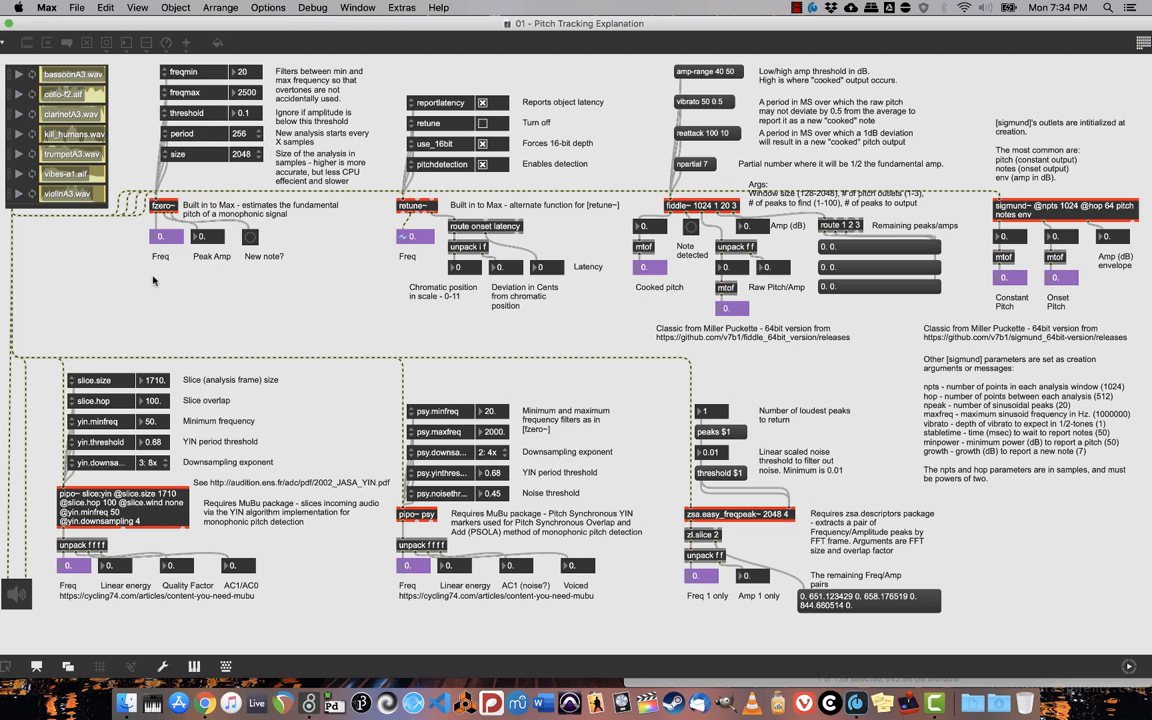
pyautogui.moveTo(20, 321)
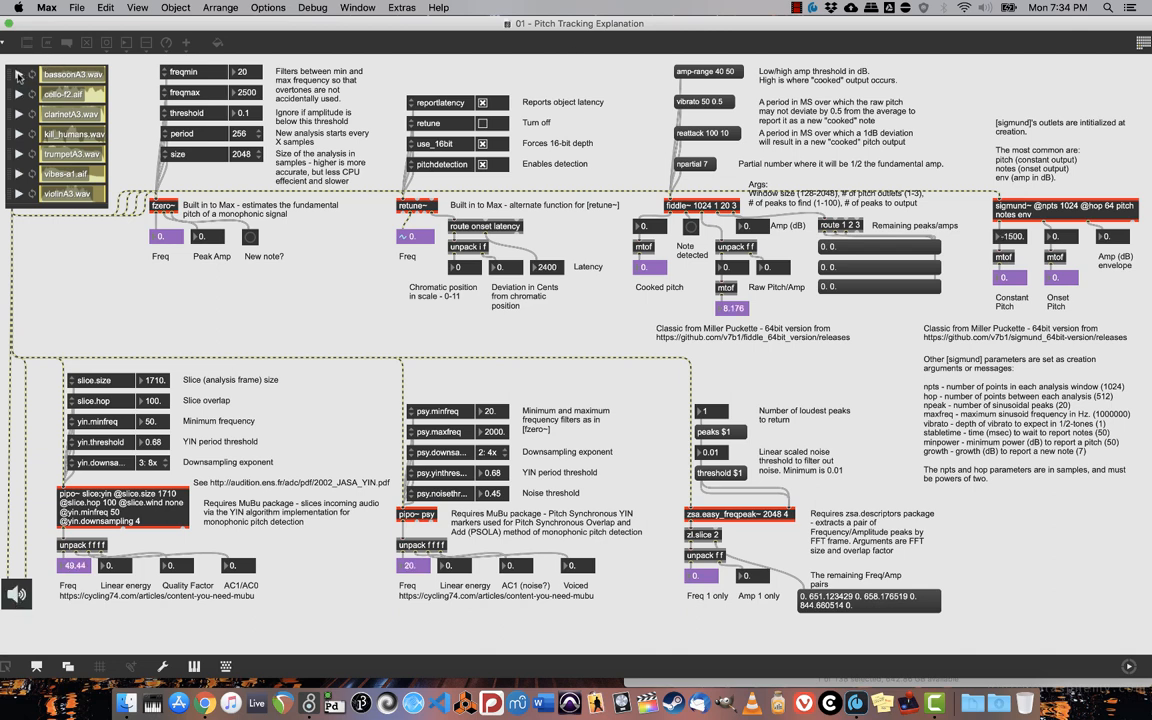
# Step: Play bassoonA3.wav through the detectors, reading about 220 Hz, then stop playback
pyautogui.click(18, 74)
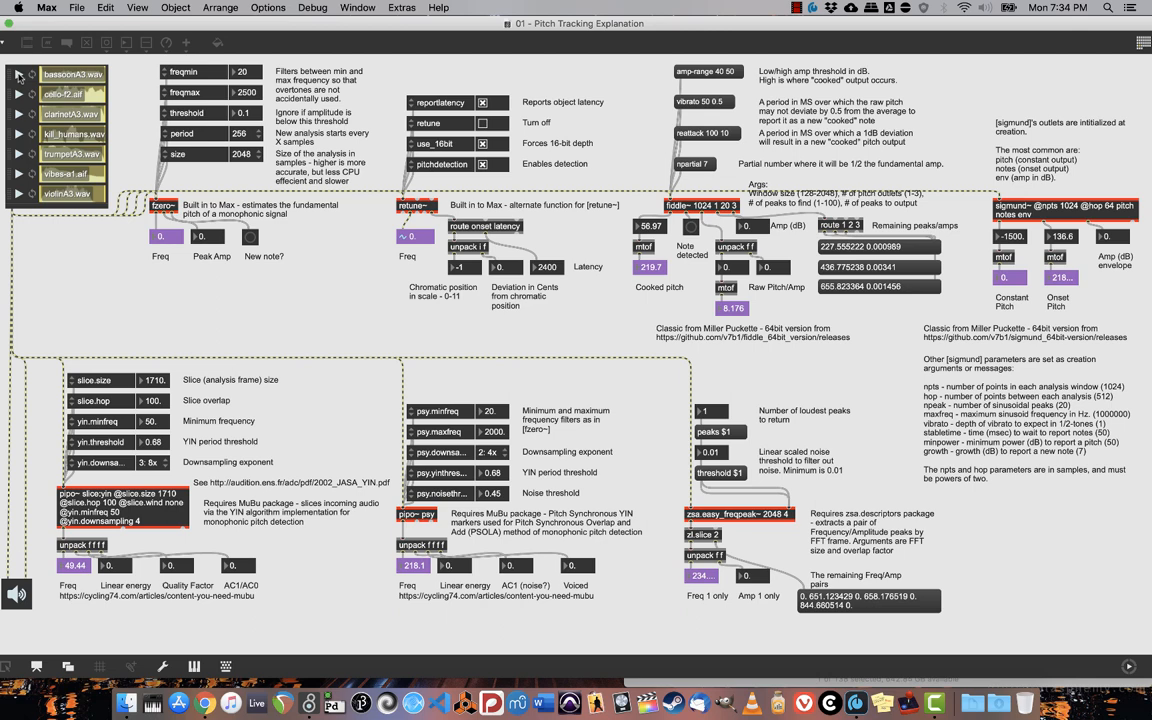
pyautogui.click(18, 77)
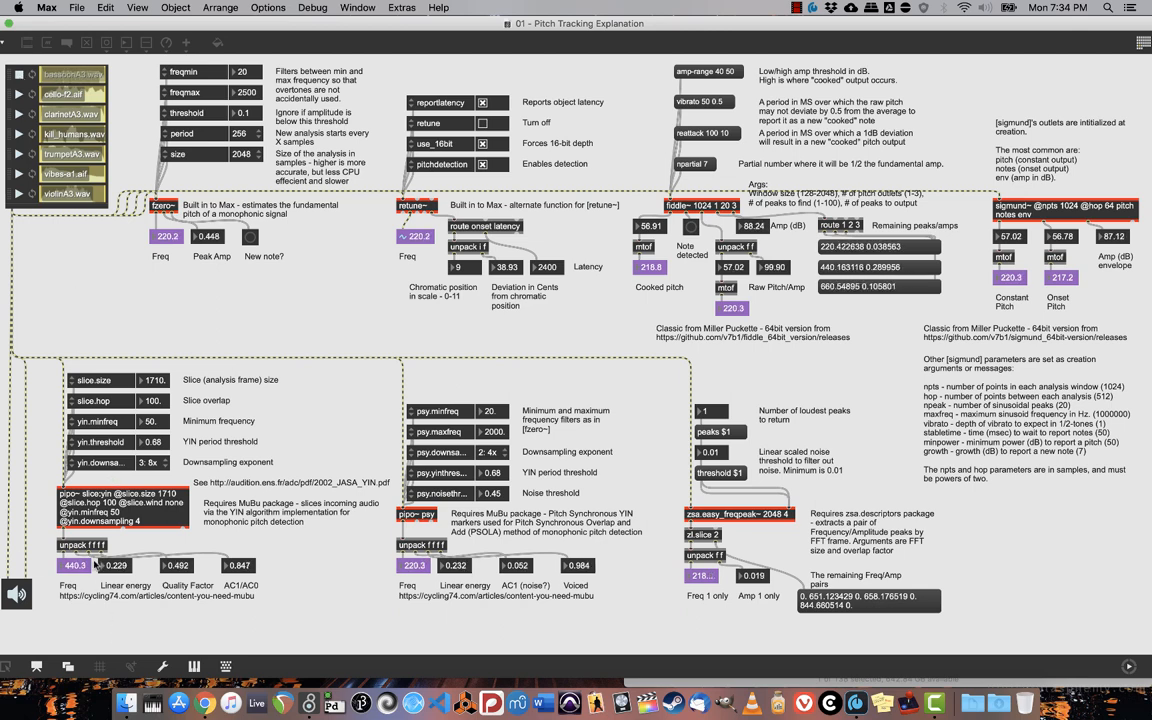
pyautogui.click(72, 74)
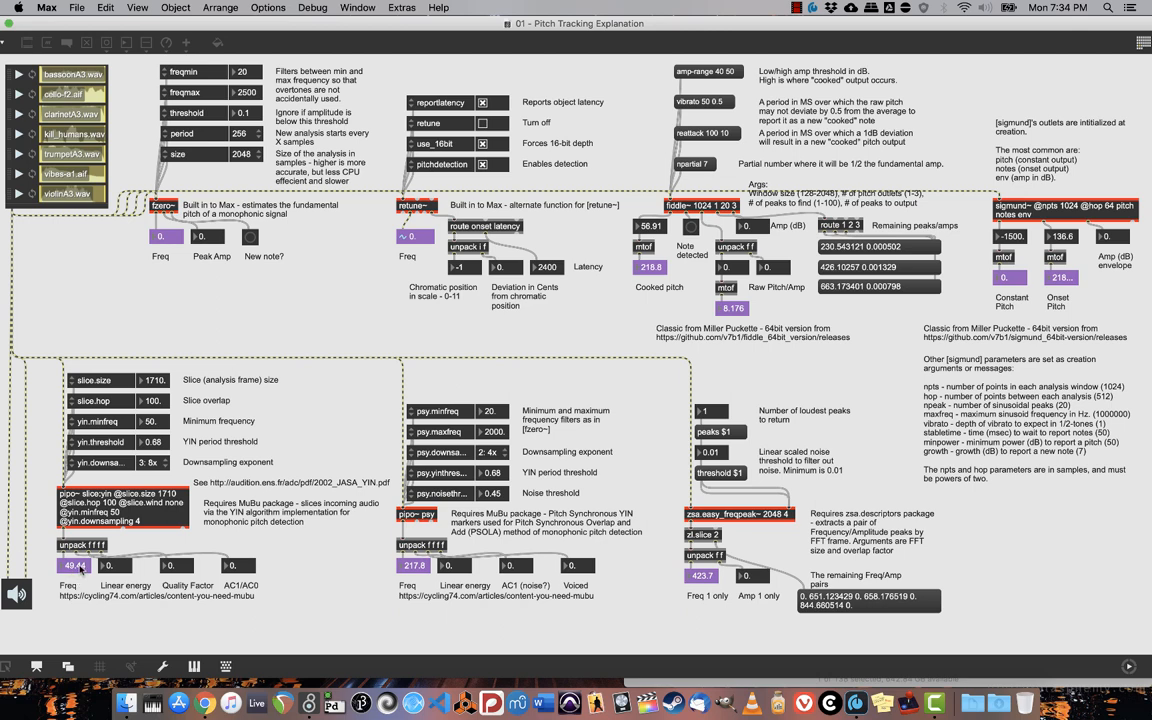
pyautogui.moveTo(209, 529)
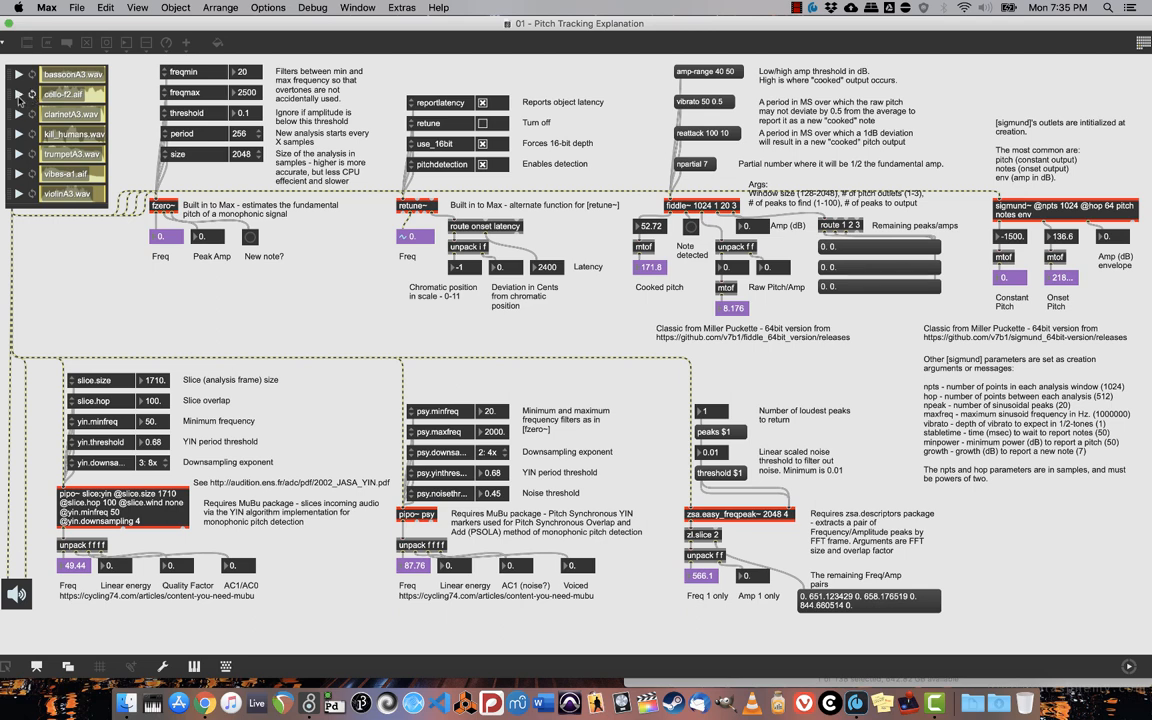
# Step: Play cello-f2.aif so the detectors read roughly 170 Hz and 87 Hz
pyautogui.click(18, 94)
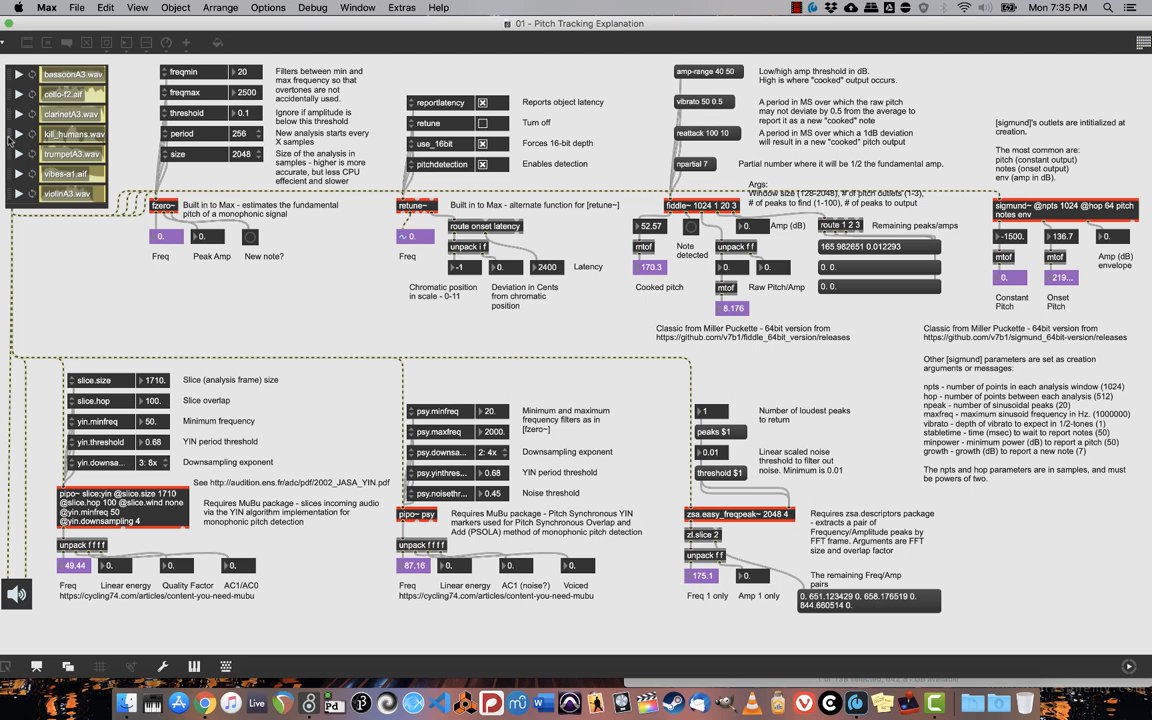
pyautogui.moveTo(18, 160)
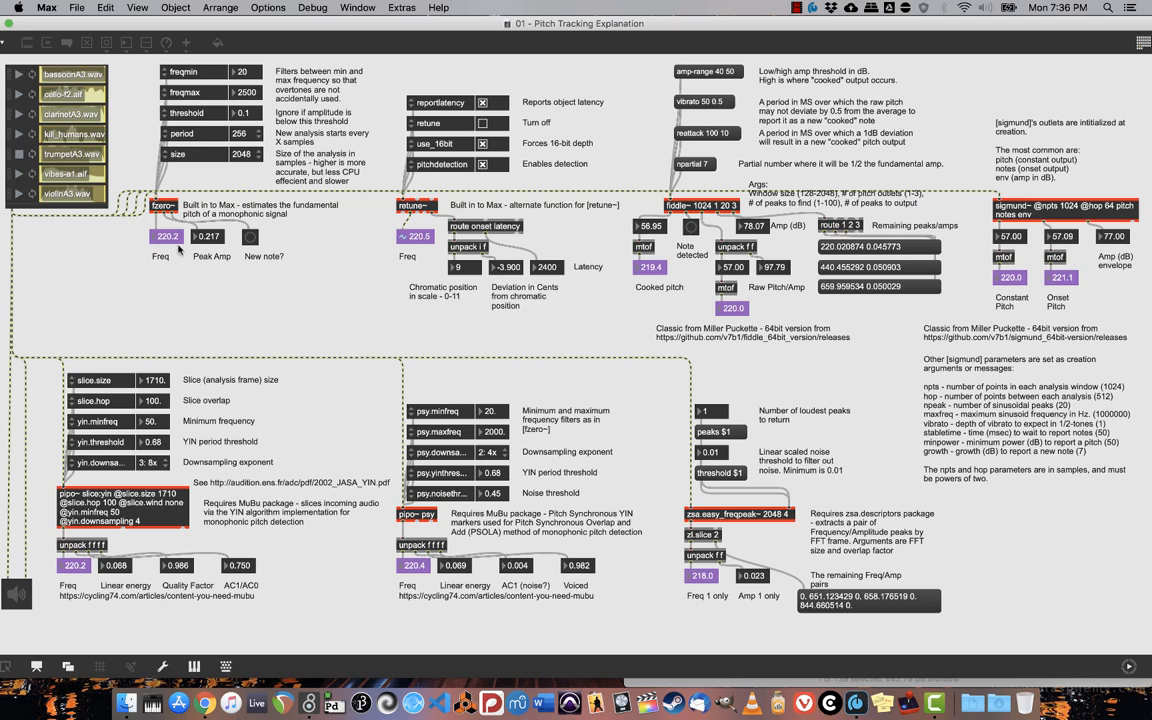
pyautogui.moveTo(430, 225)
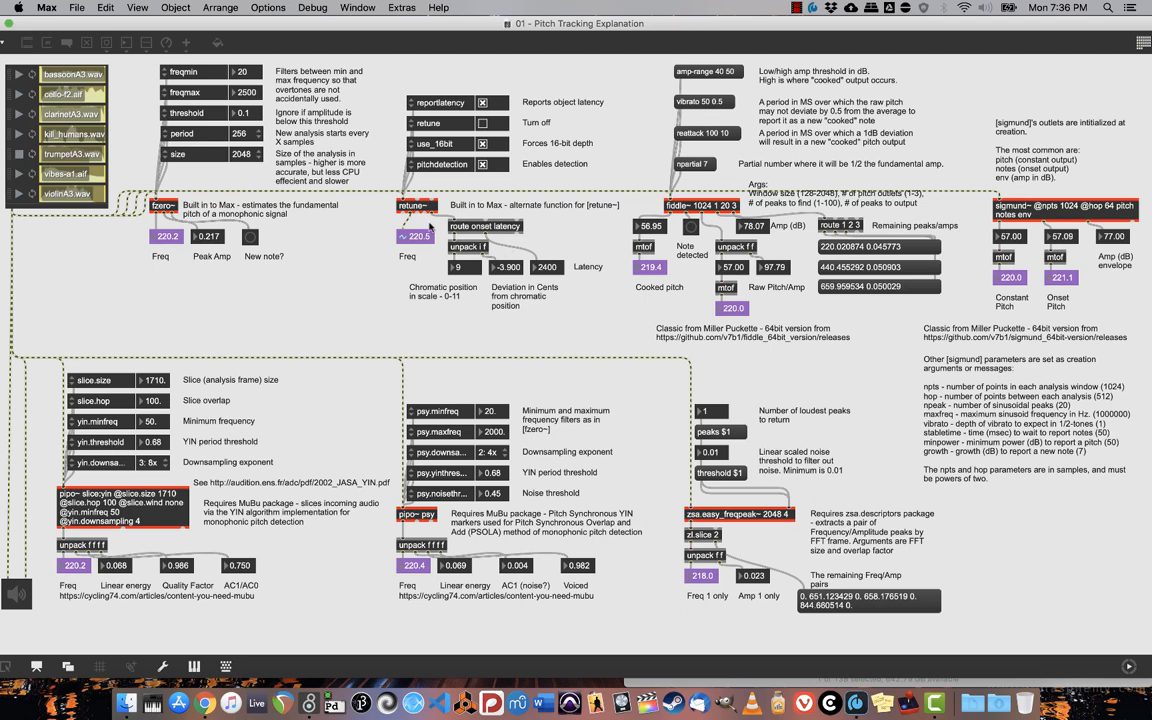
pyautogui.moveTo(1008, 250)
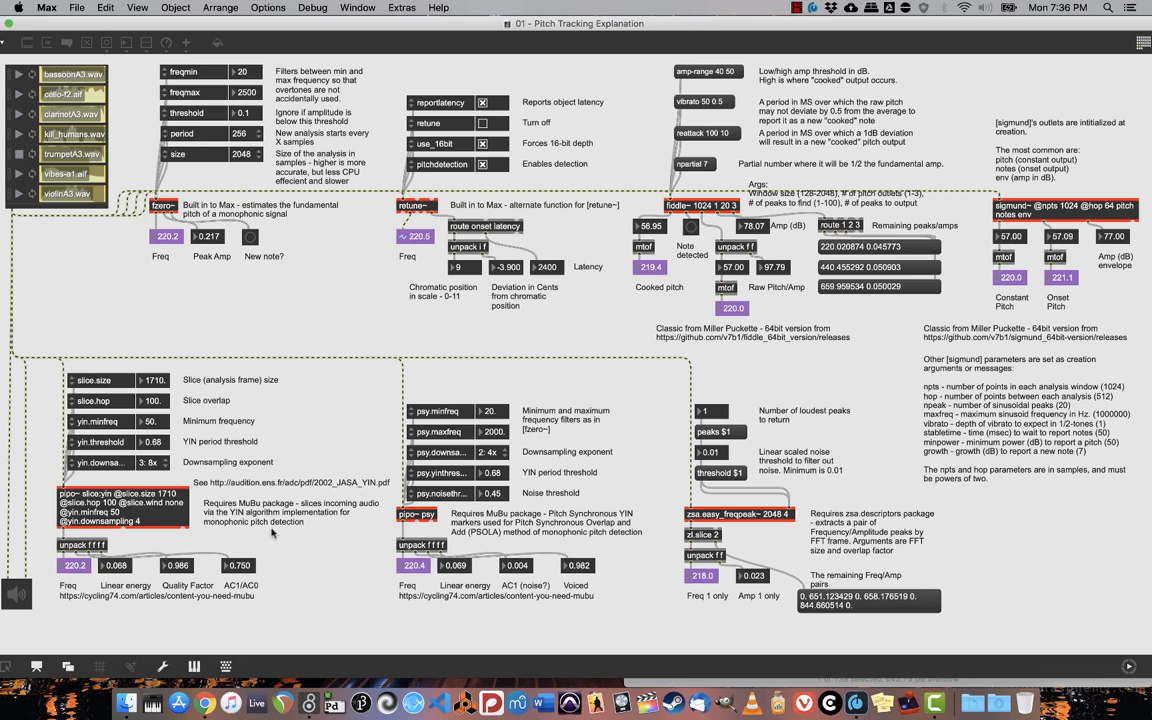
pyautogui.moveTo(430, 565)
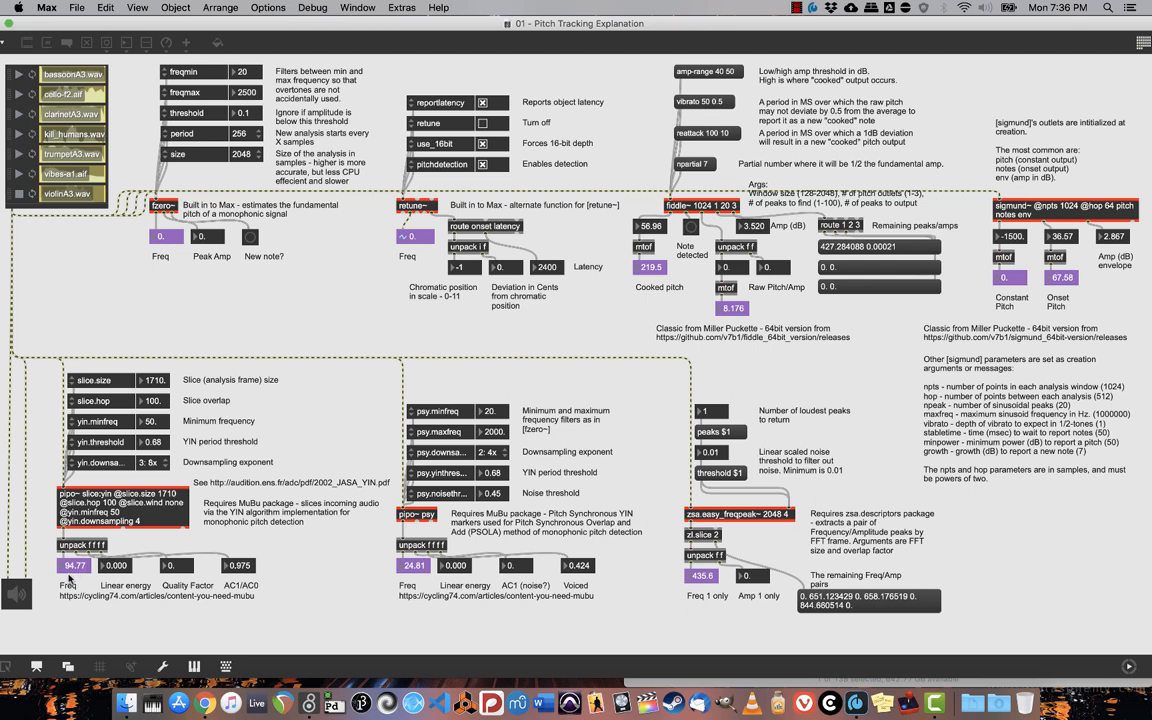
pyautogui.moveTo(72, 580)
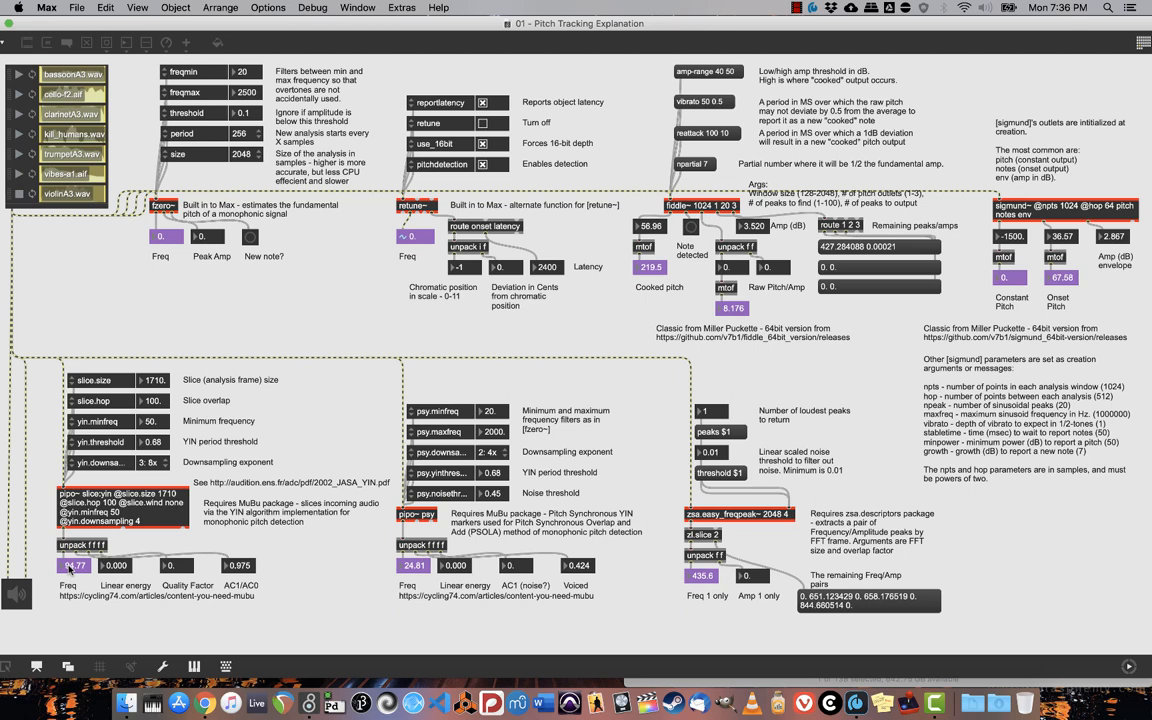
pyautogui.moveTo(115, 625)
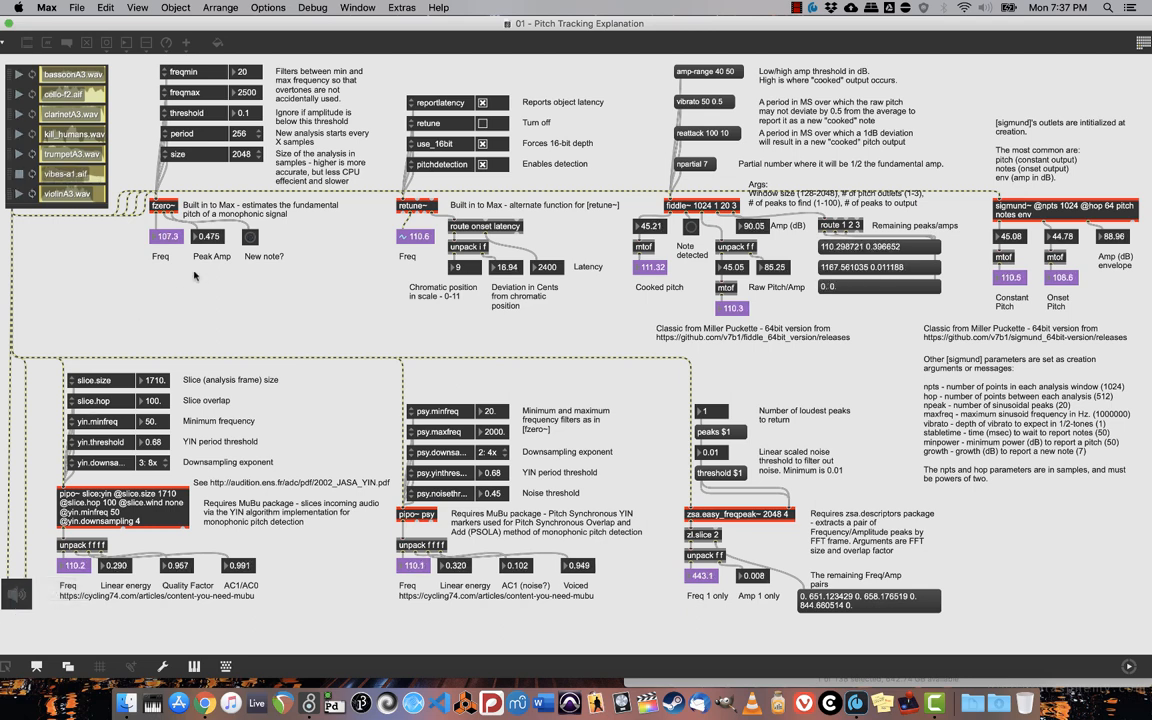
pyautogui.moveTo(430, 225)
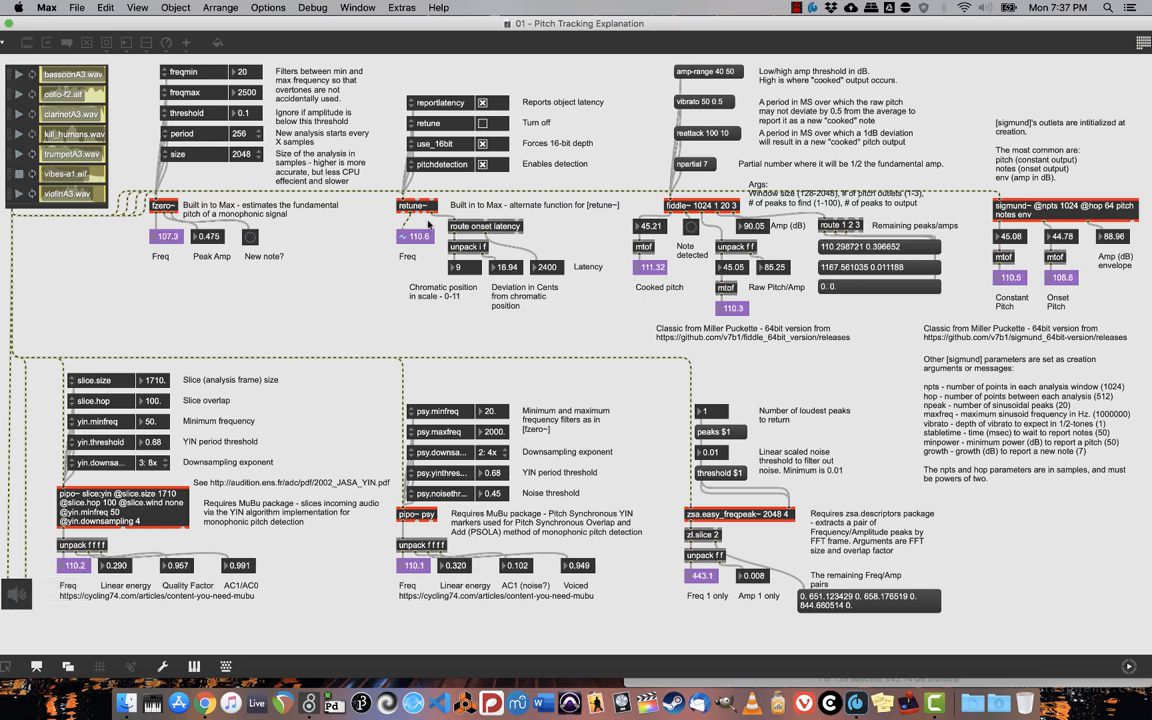
pyautogui.moveTo(648, 583)
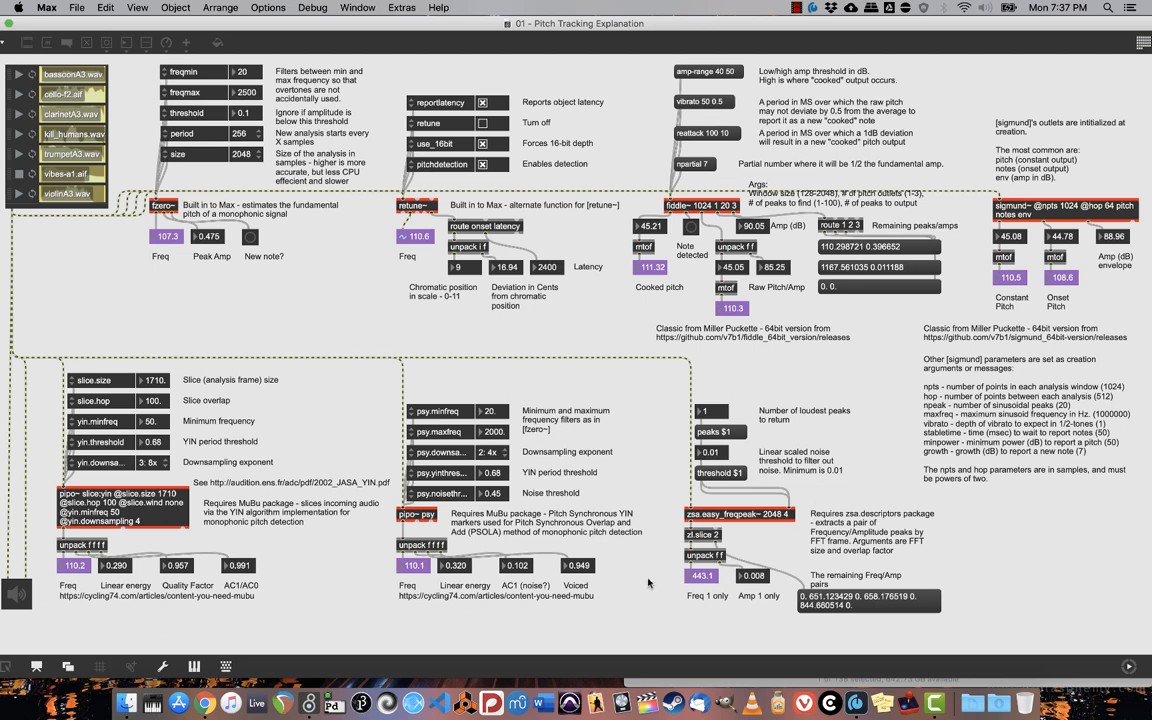
pyautogui.moveTo(702, 596)
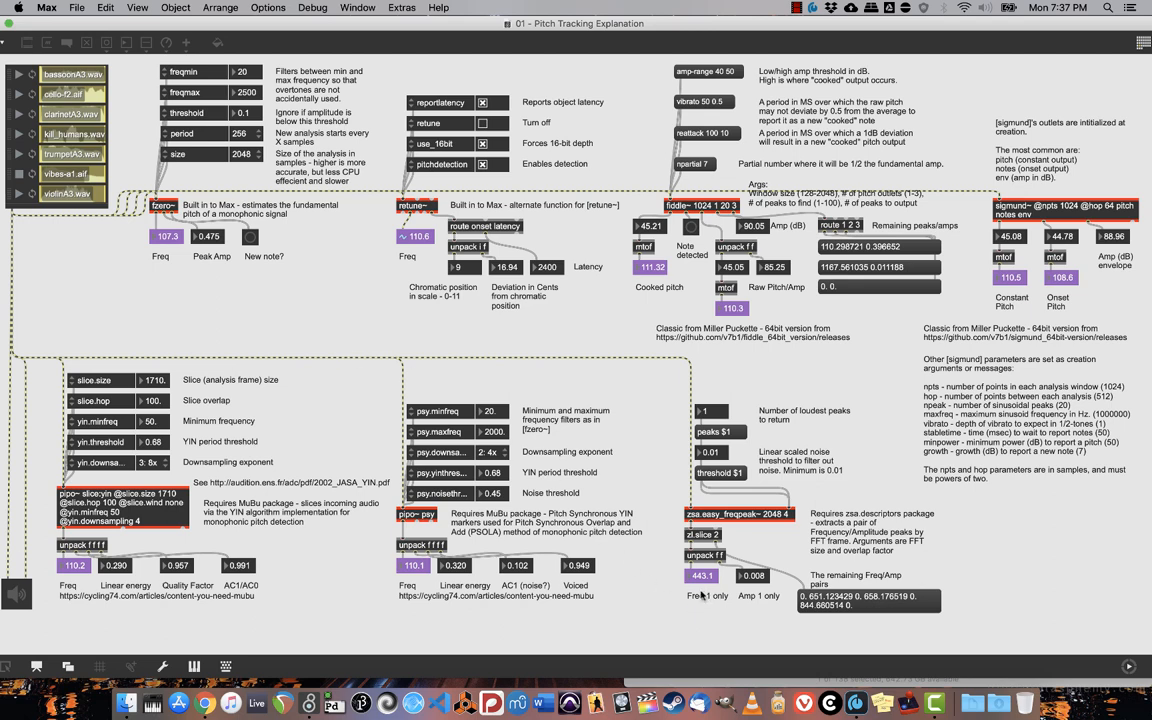
pyautogui.moveTo(703, 595)
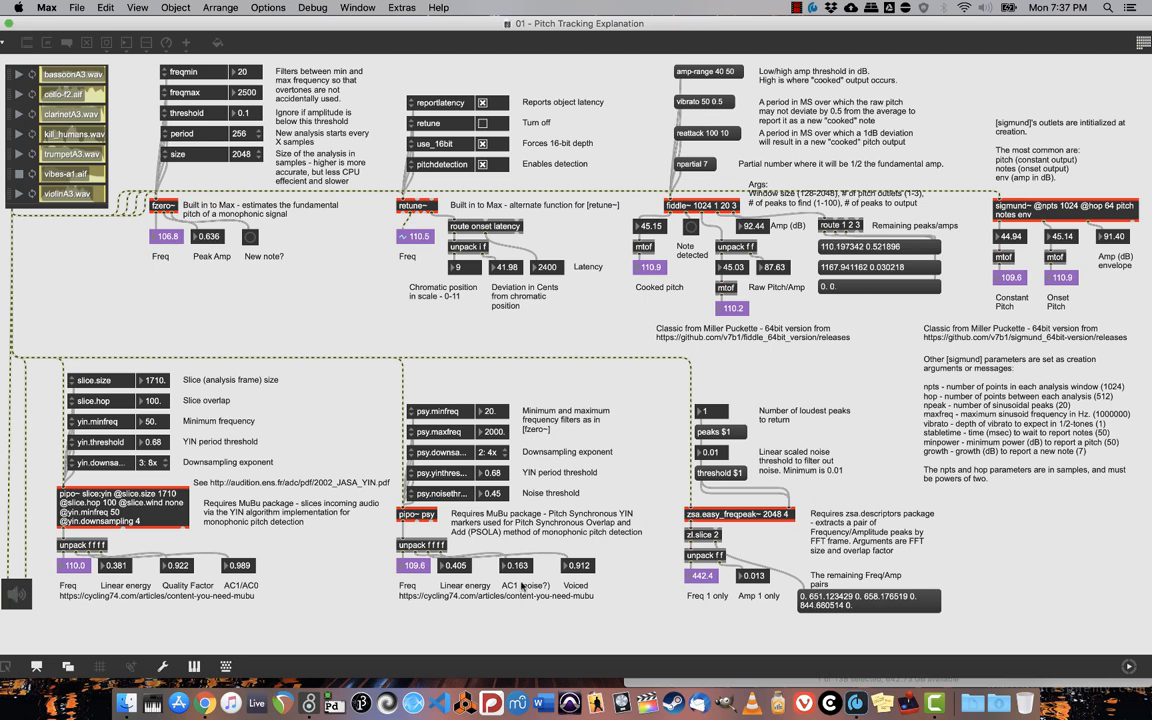
pyautogui.moveTo(730, 590)
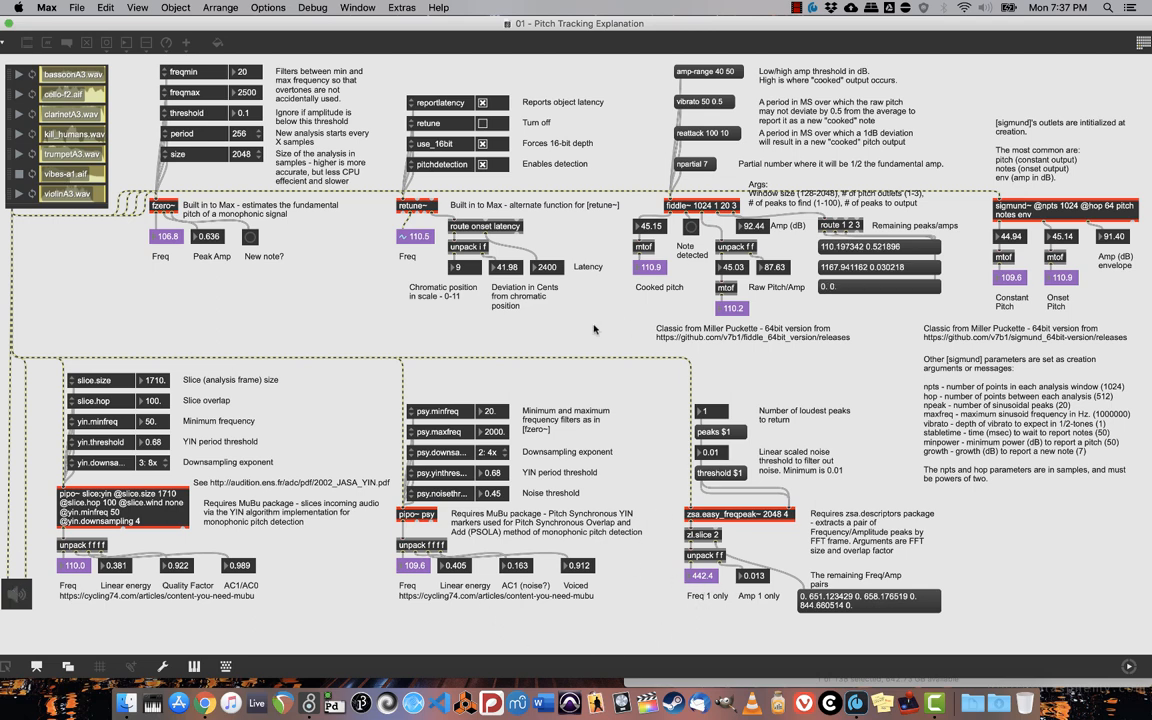
pyautogui.moveTo(551, 344)
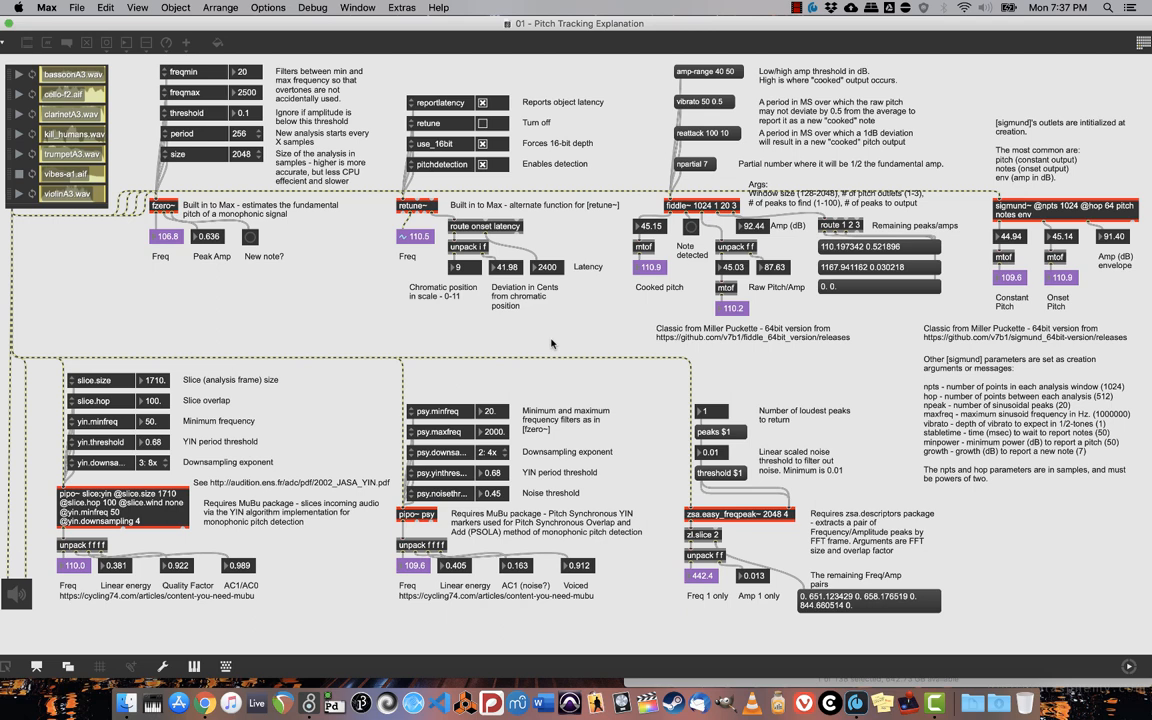
pyautogui.moveTo(318, 320)
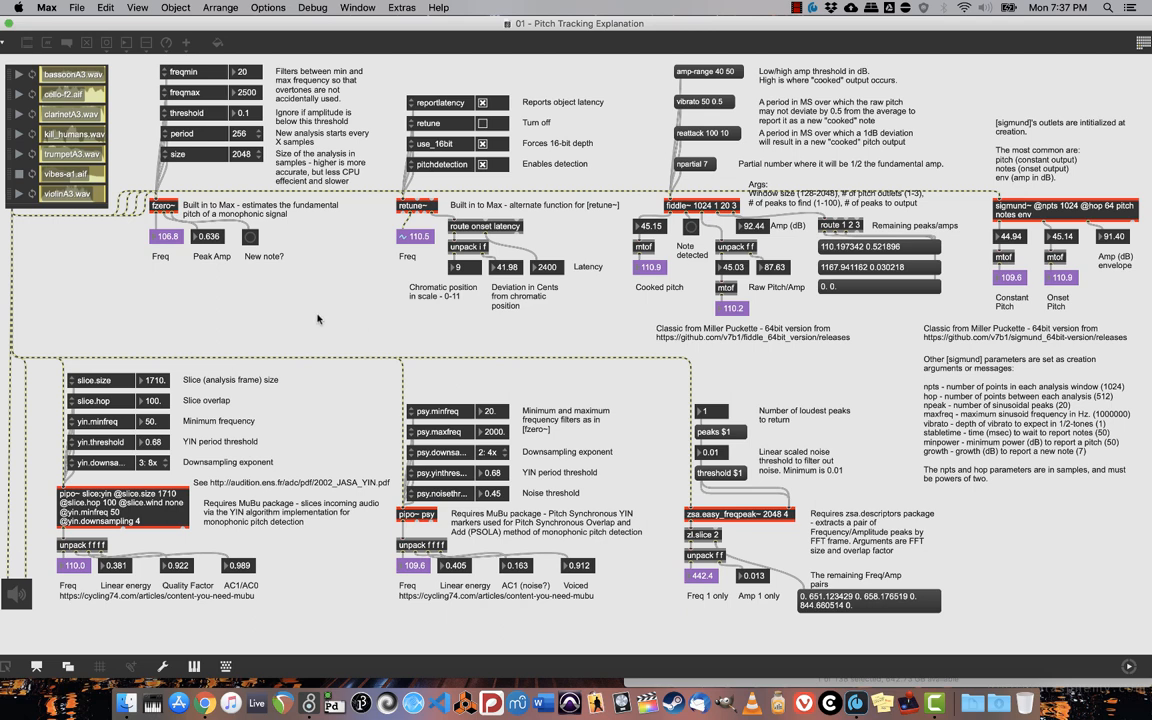
pyautogui.moveTo(268, 347)
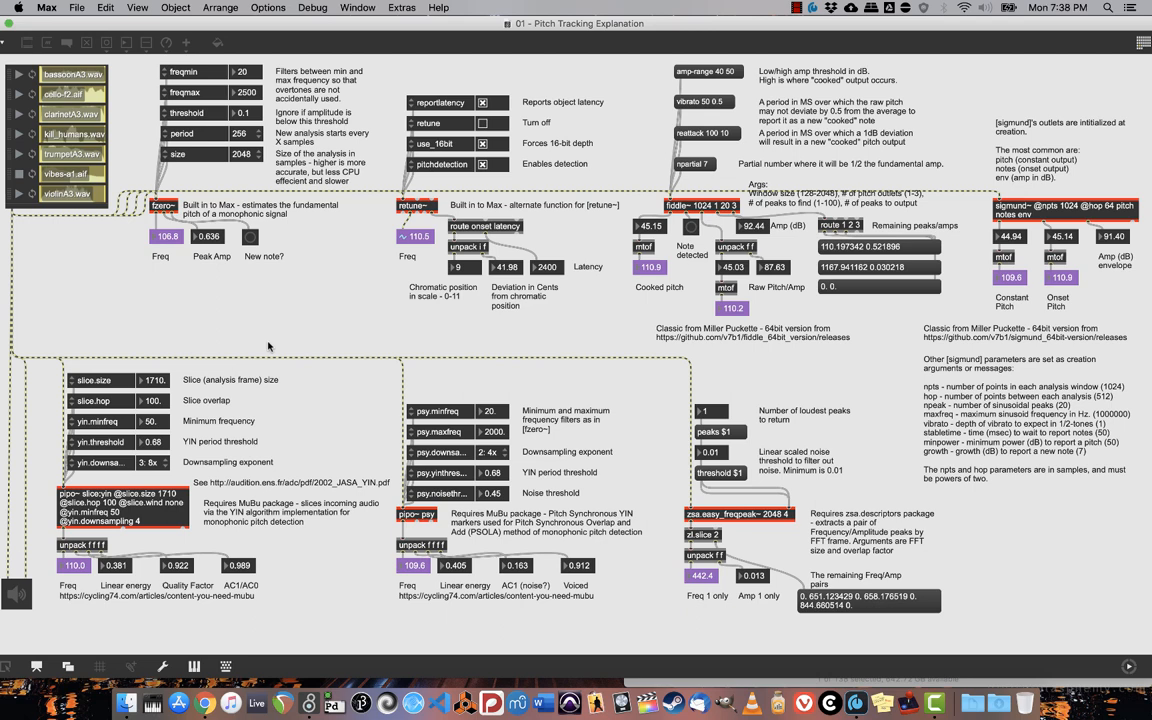
pyautogui.moveTo(251, 298)
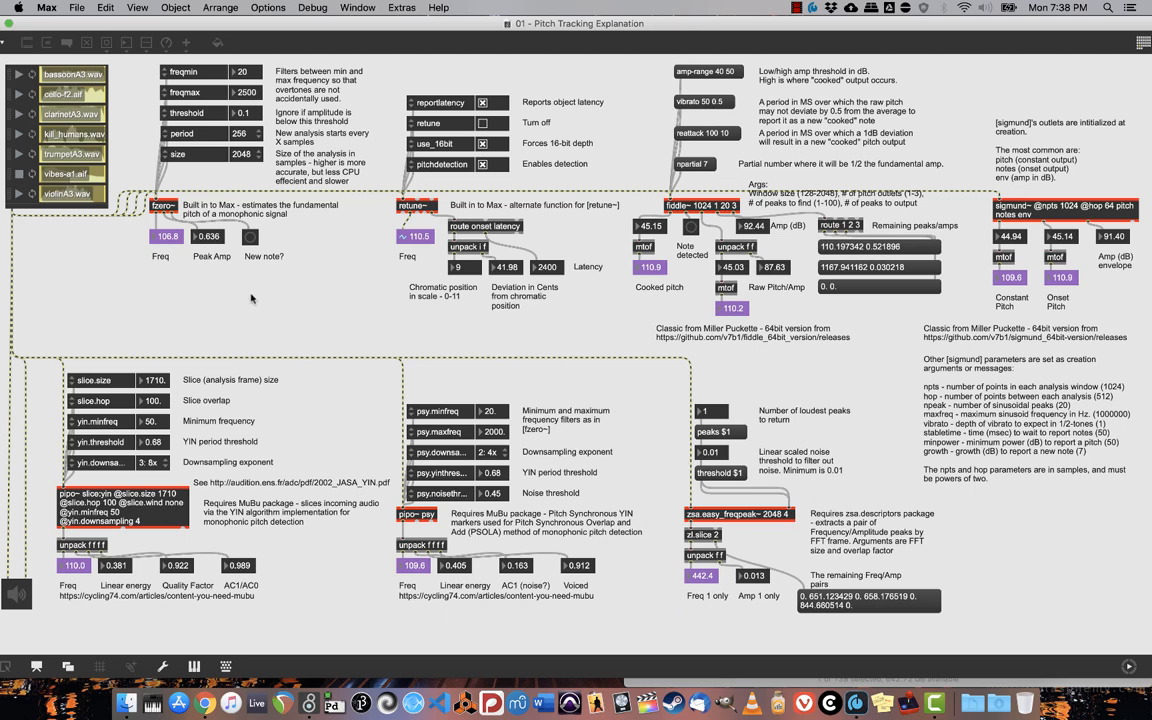
pyautogui.moveTo(322, 225)
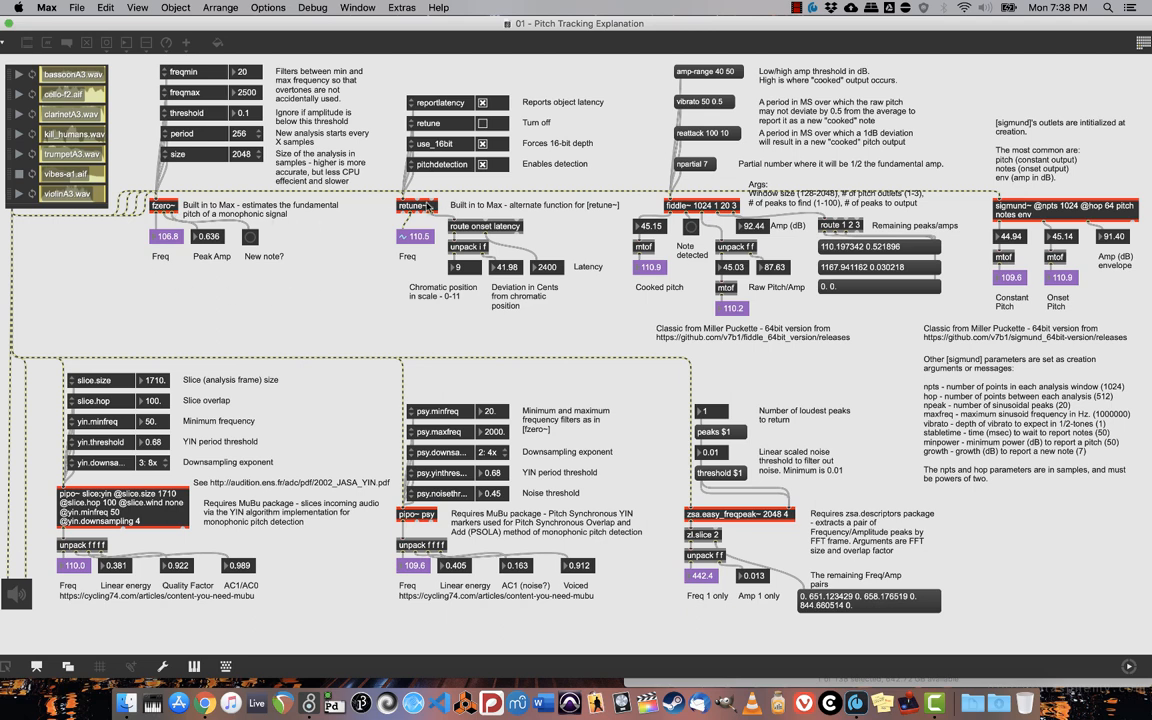
pyautogui.moveTo(176, 299)
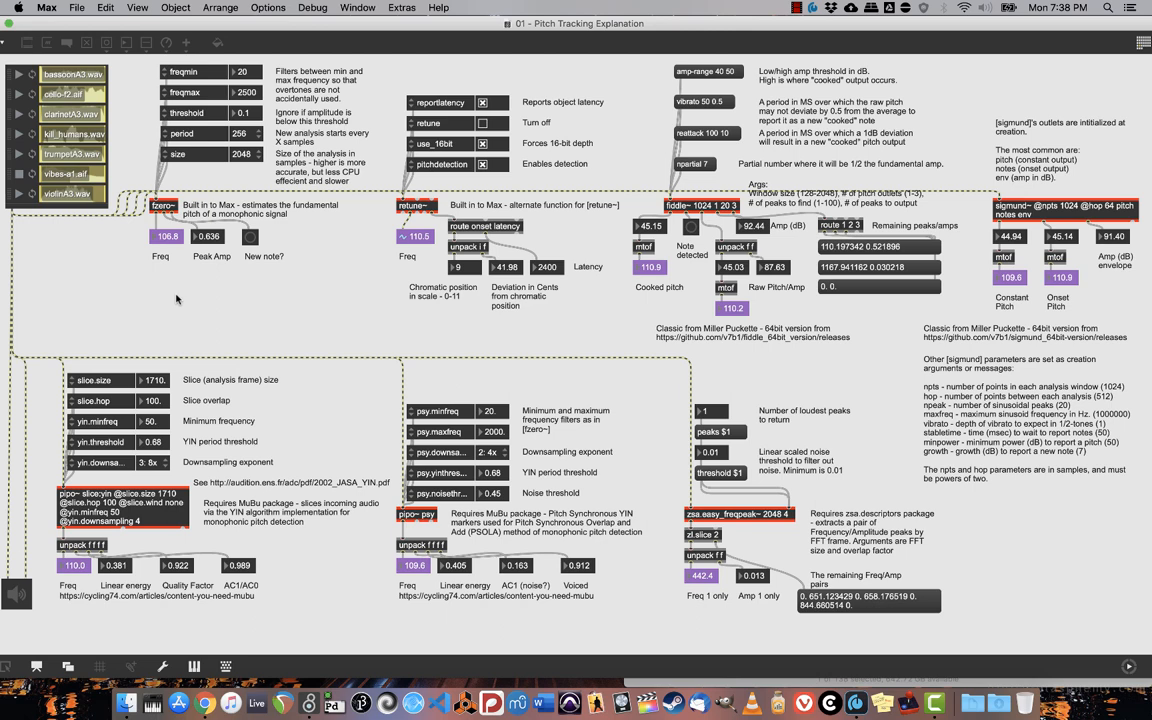
pyautogui.moveTo(160, 265)
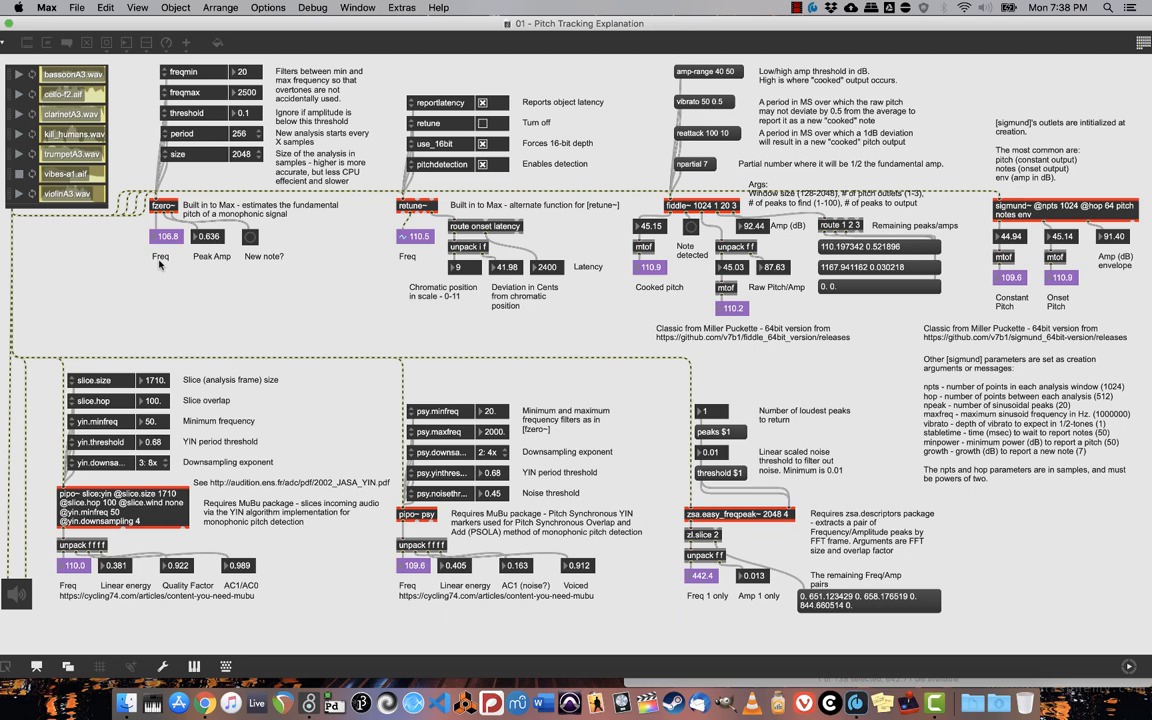
pyautogui.moveTo(25, 143)
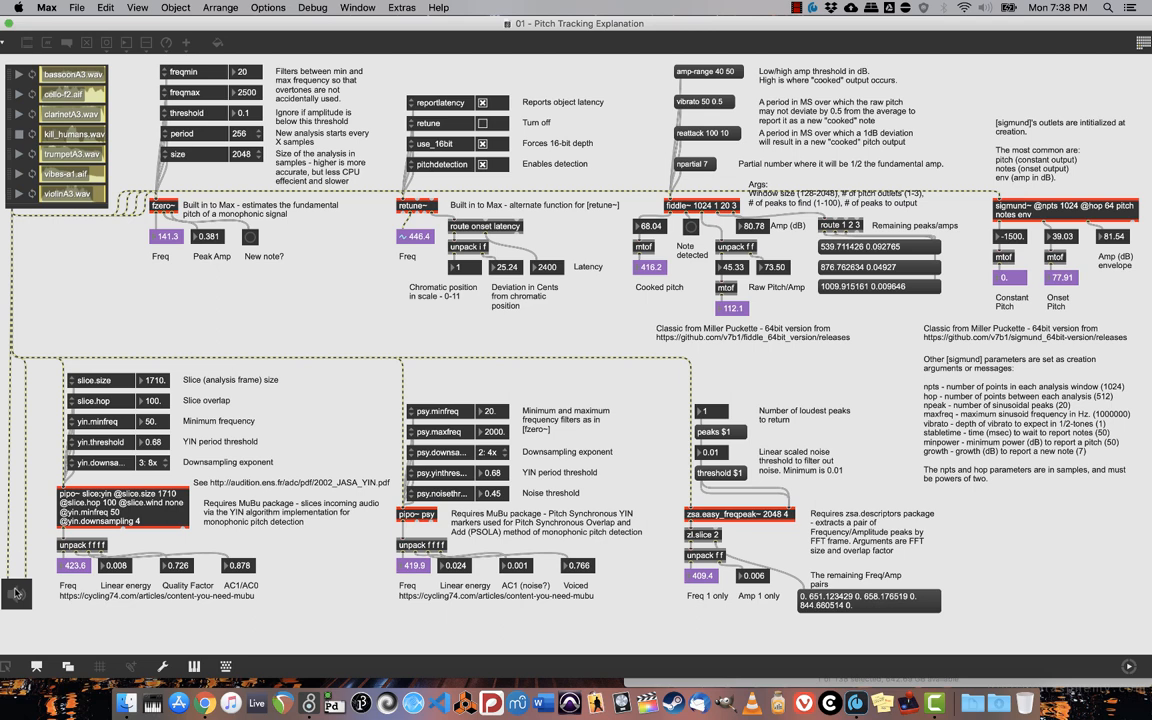
pyautogui.moveTo(16, 591)
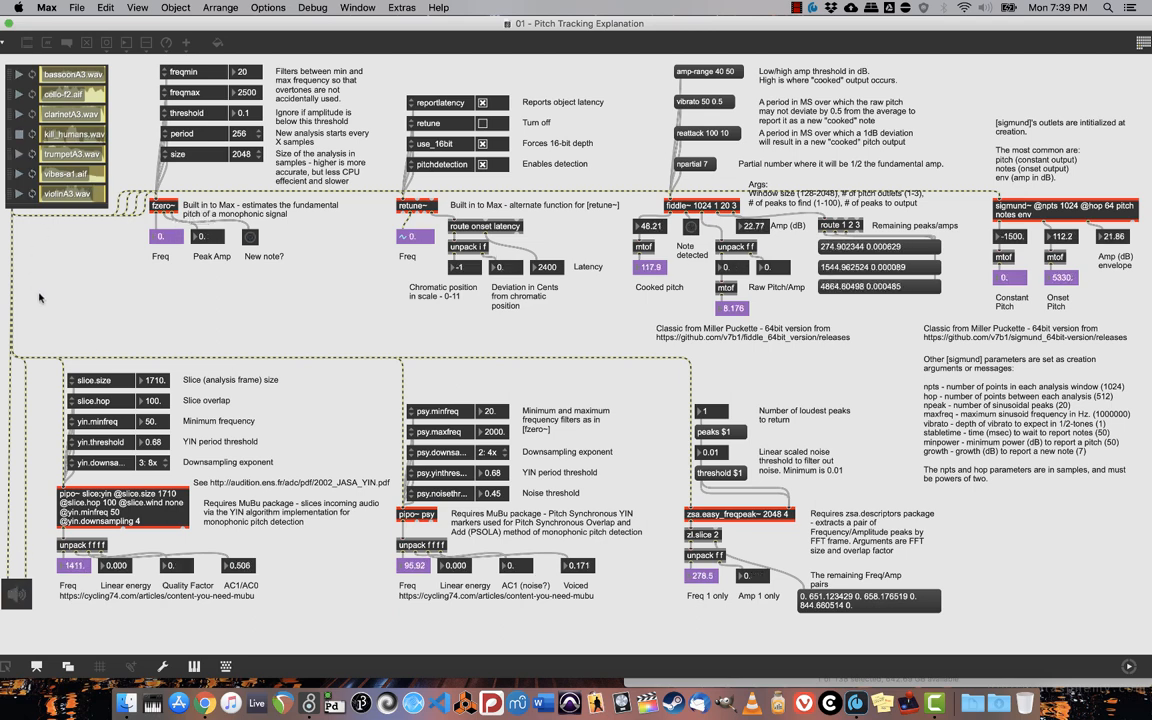
pyautogui.moveTo(42, 250)
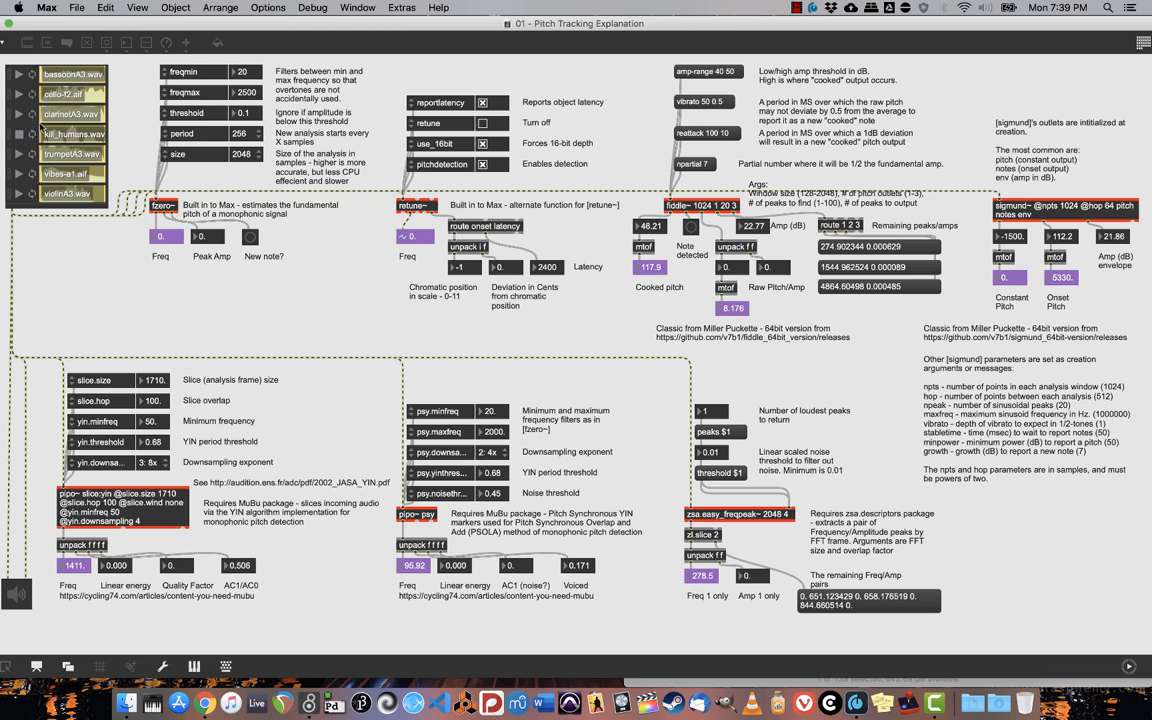
pyautogui.moveTo(95, 303)
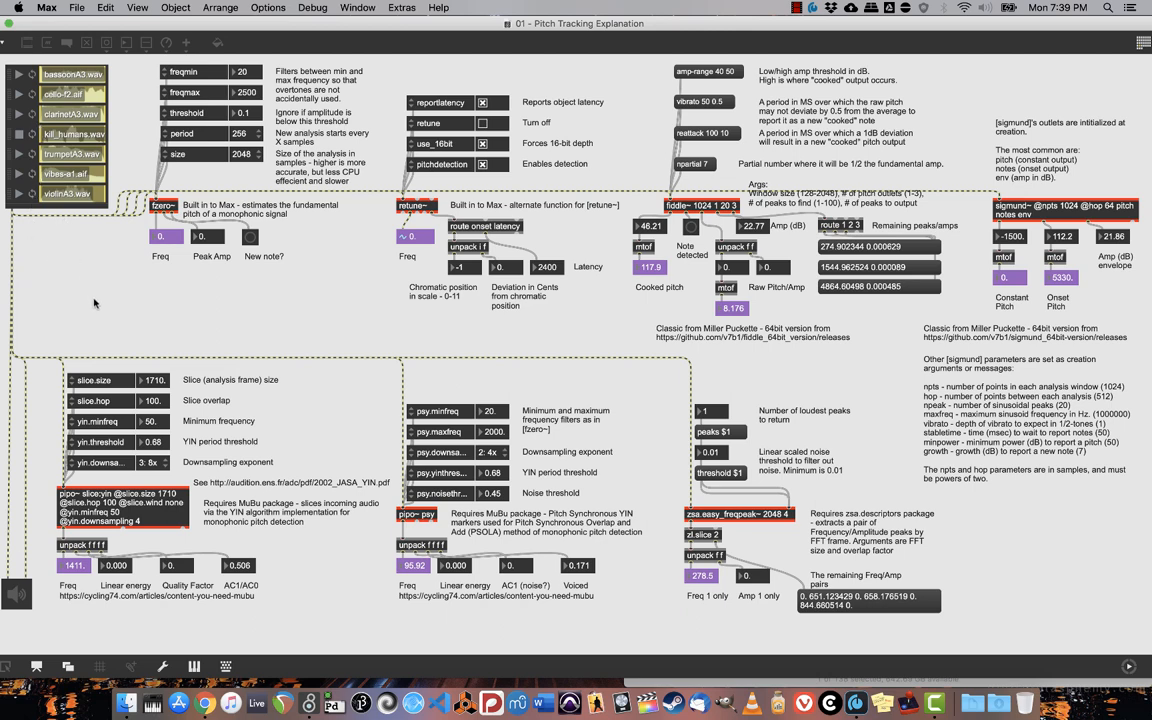
pyautogui.moveTo(95, 307)
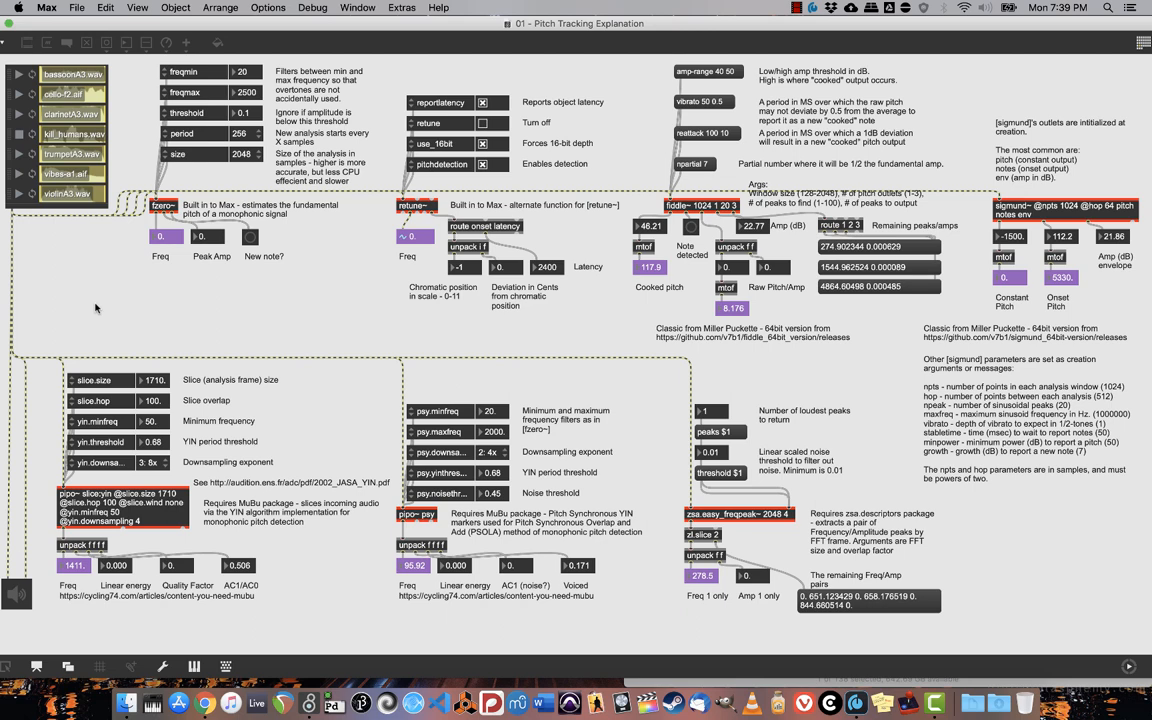
pyautogui.moveTo(168, 309)
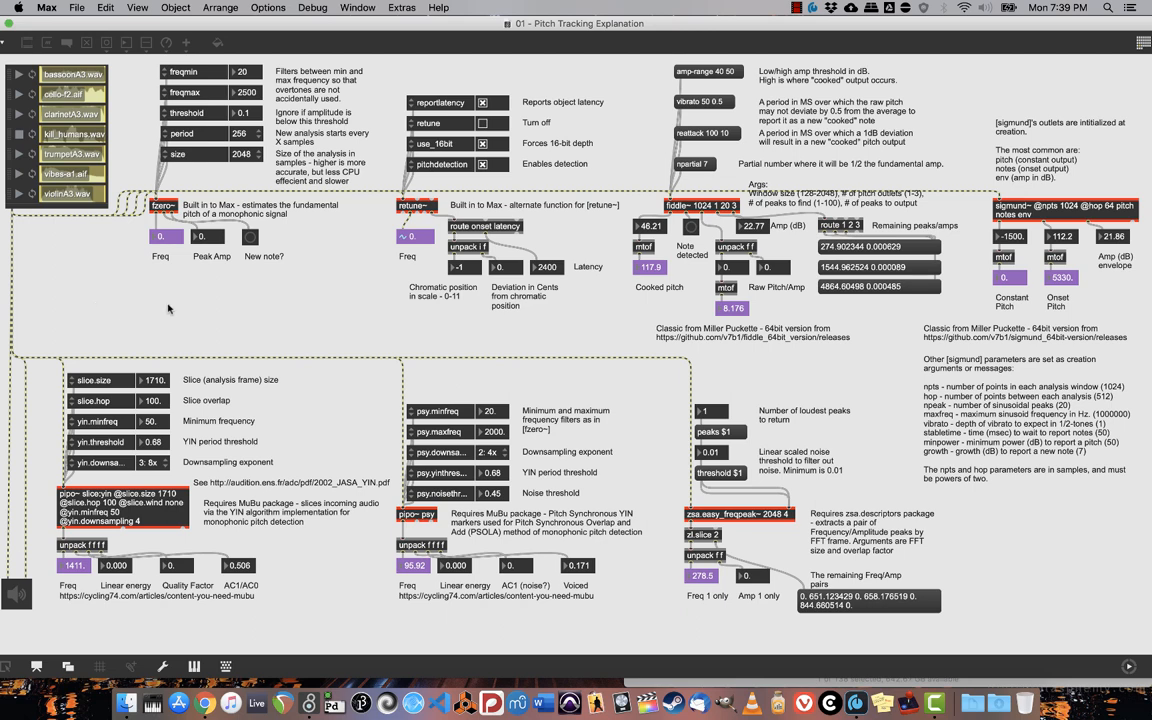
pyautogui.moveTo(488, 349)
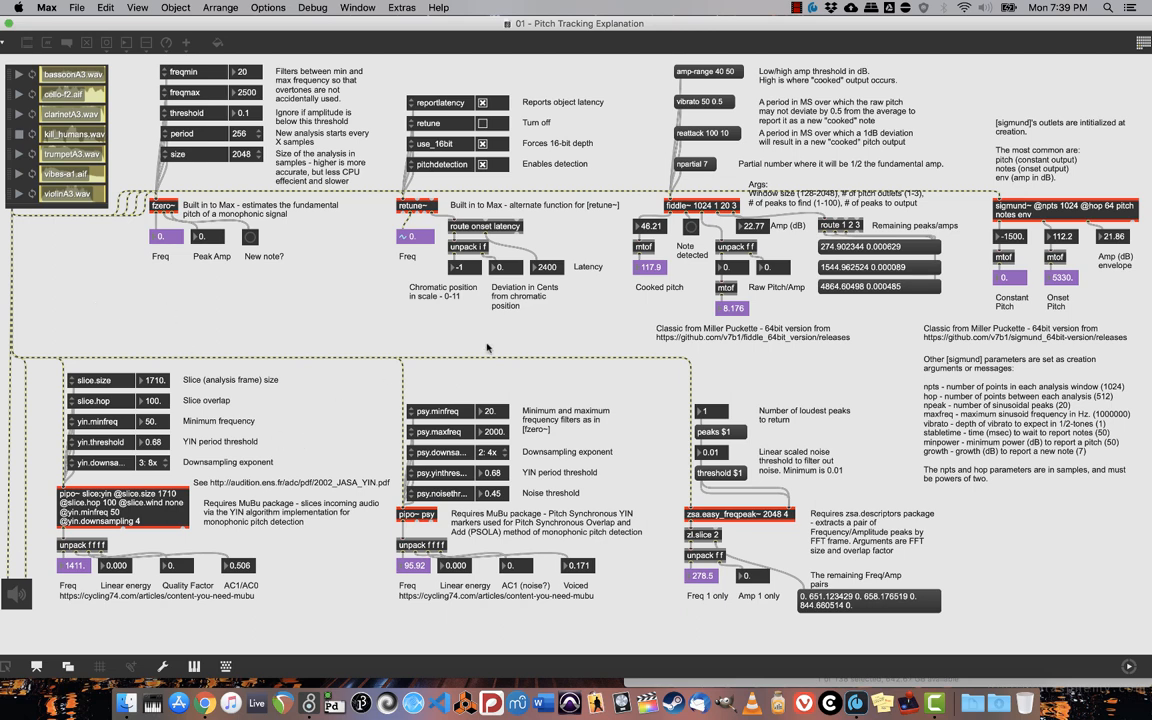
pyautogui.moveTo(716, 401)
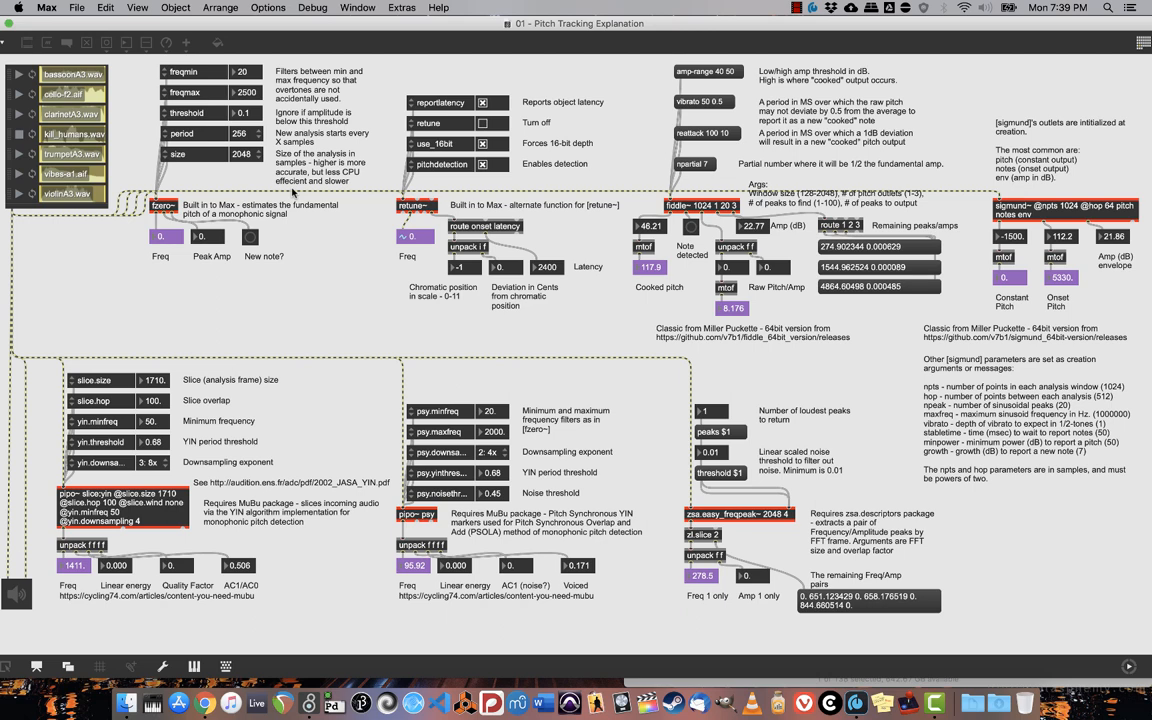
pyautogui.moveTo(504, 241)
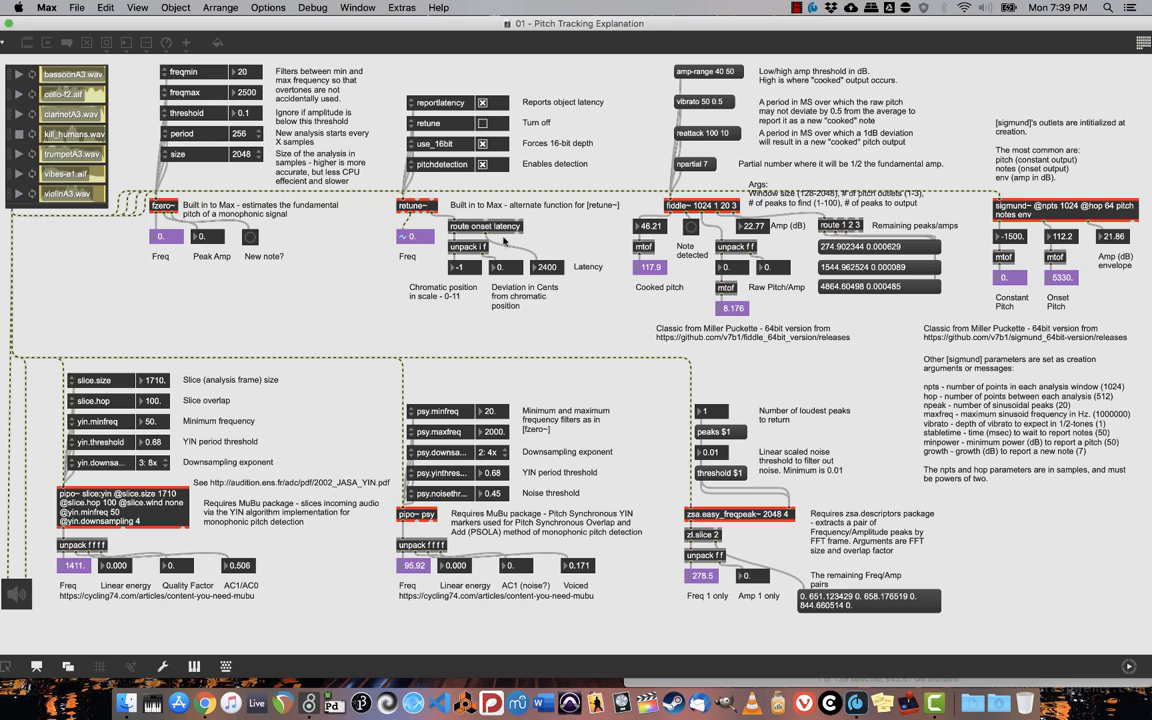
pyautogui.moveTo(525, 294)
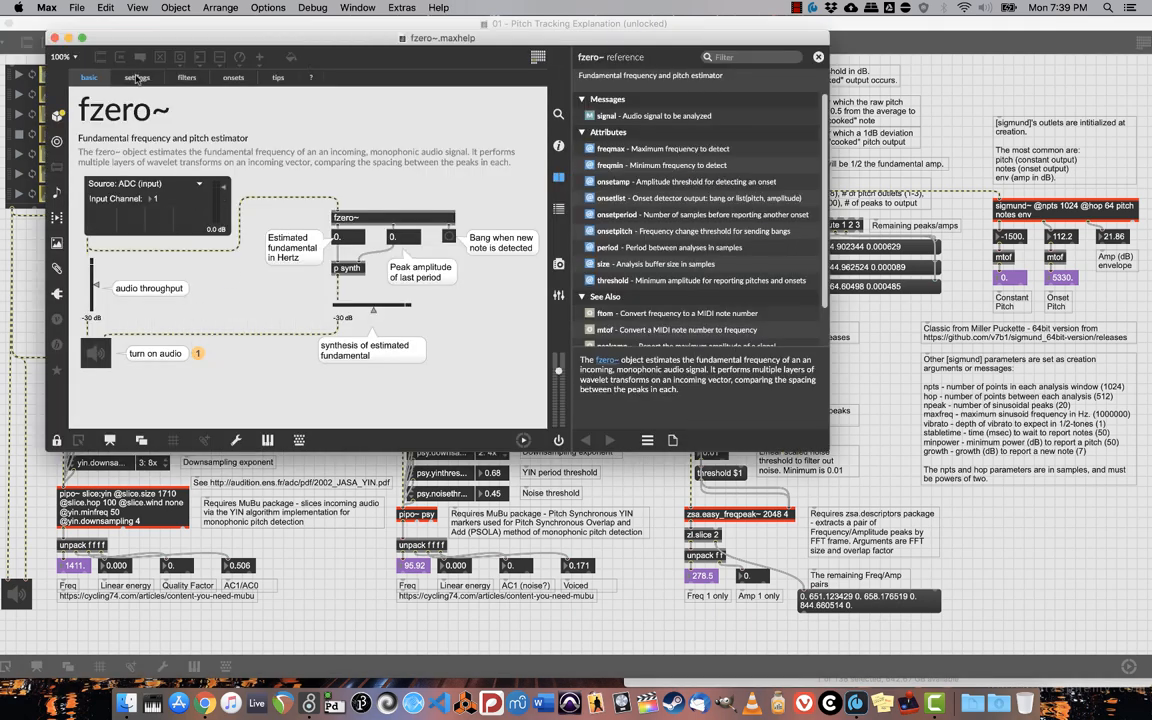
# Step: Browse the fzero~ help's filters and onsets tabs, ending on the input-quality tips page
pyautogui.click(187, 77)
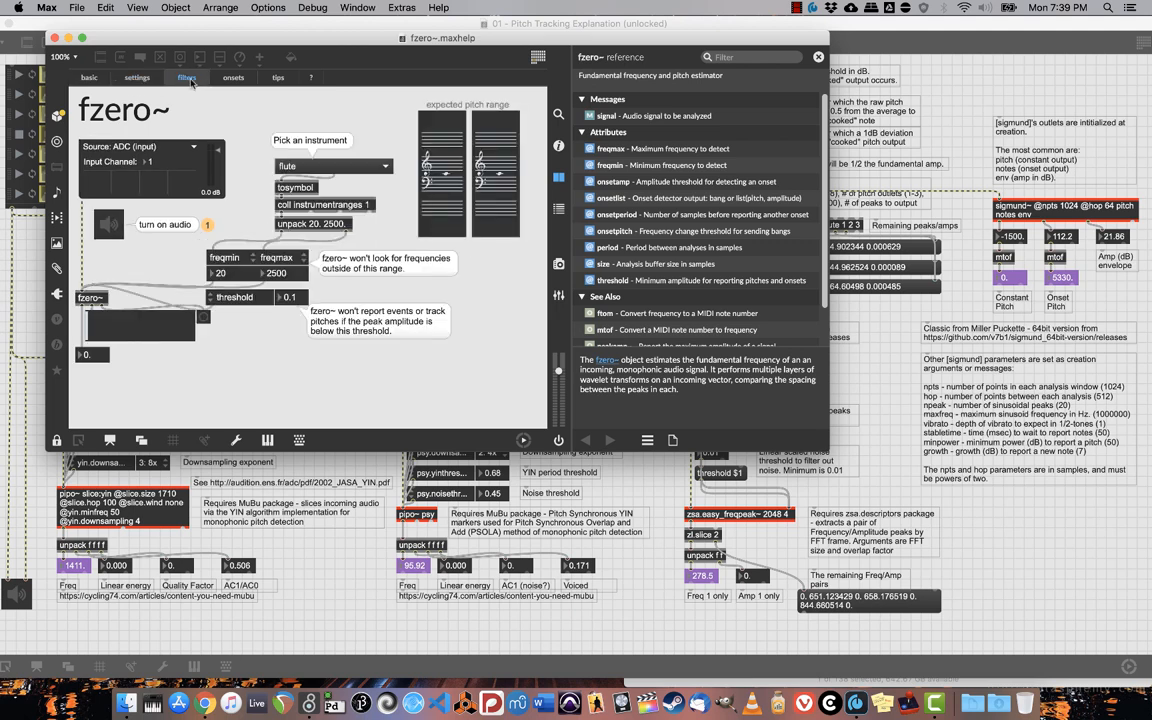
pyautogui.click(233, 78)
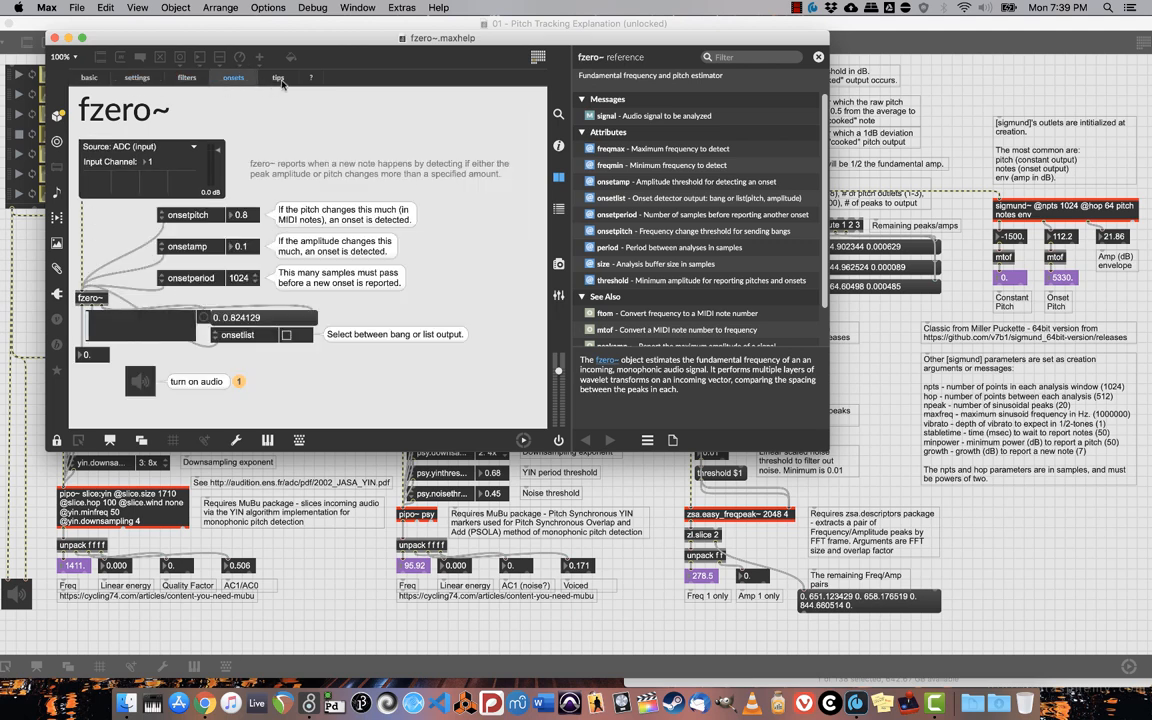
pyautogui.click(278, 77)
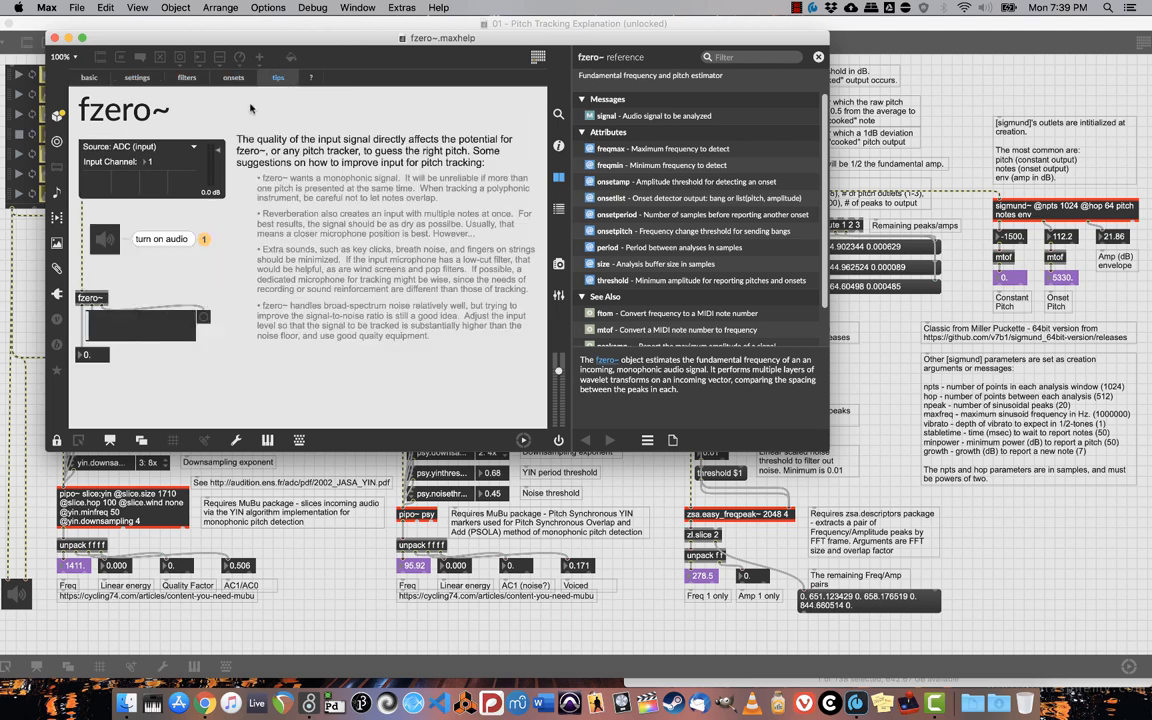